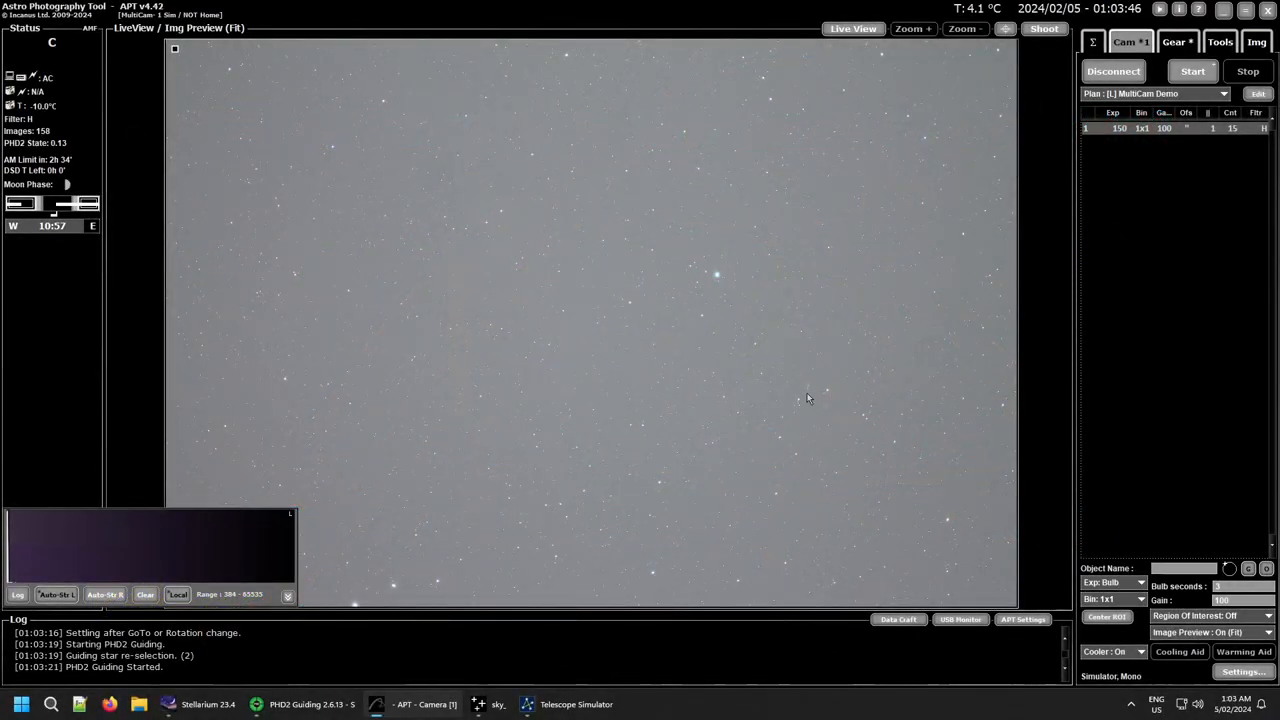
{"action": "mouse_move", "coordinate": [733, 367]}
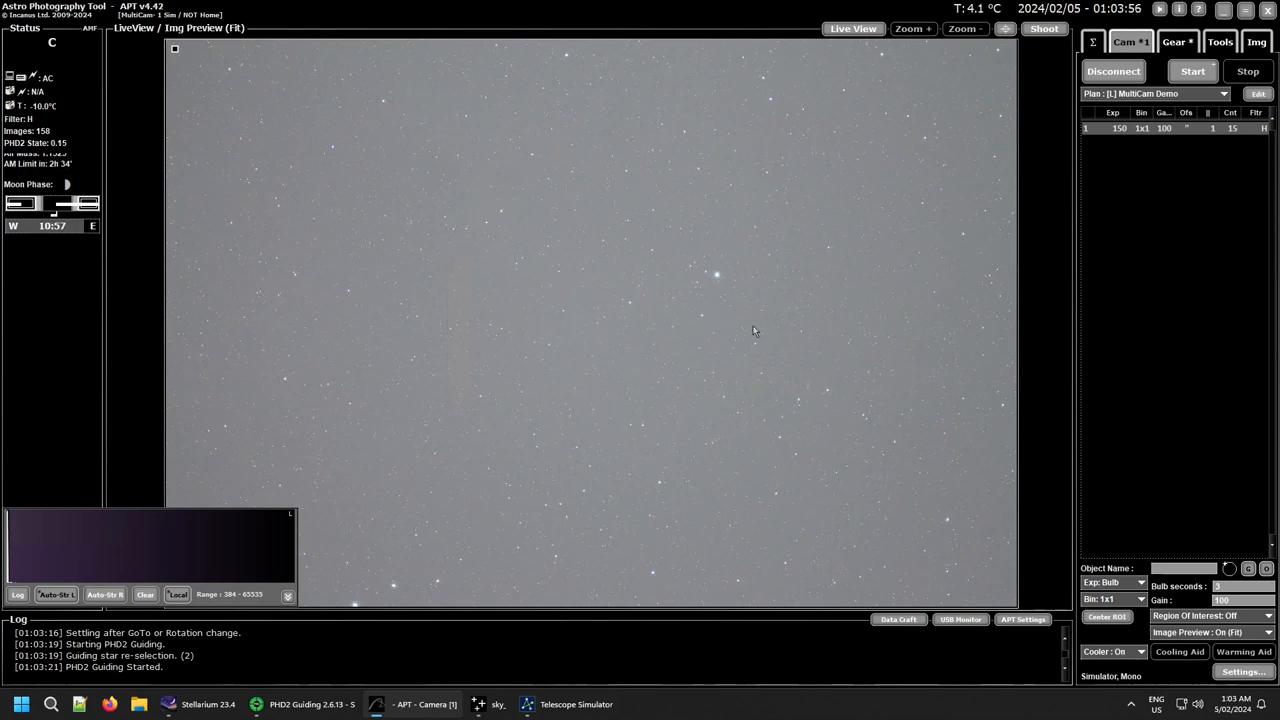
{"action": "mouse_move", "coordinate": [780, 329]}
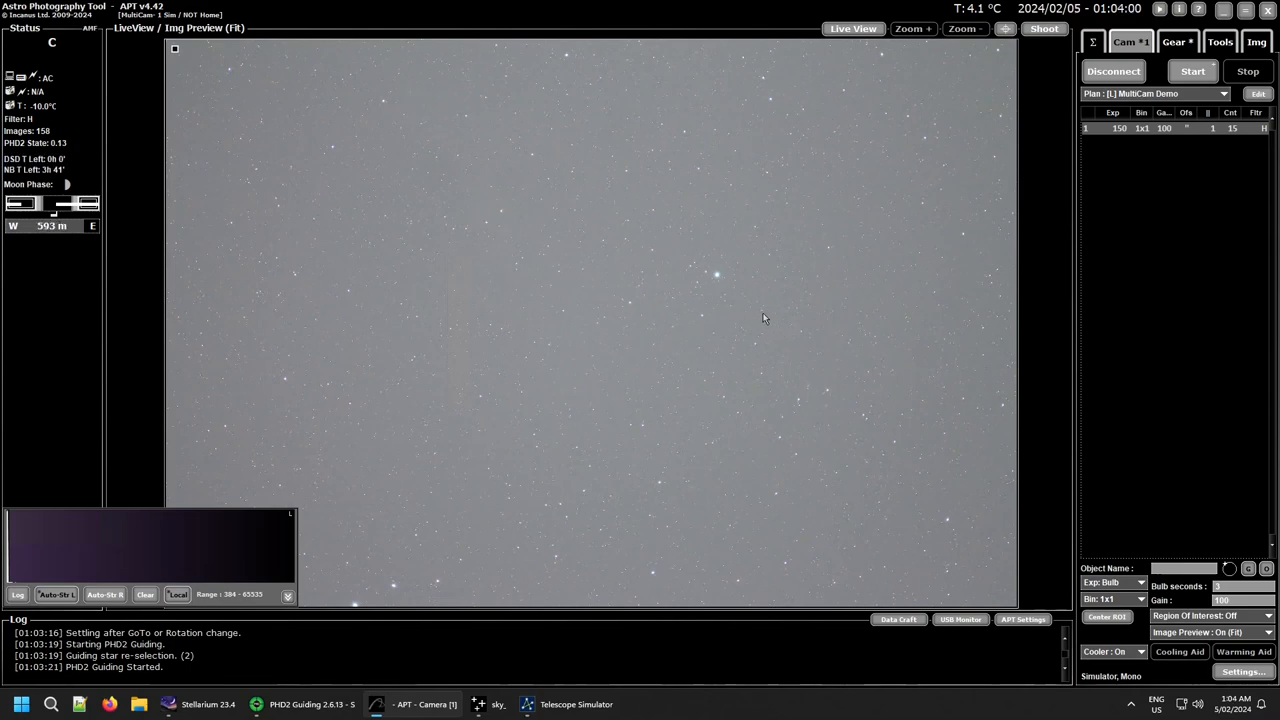
{"action": "mouse_move", "coordinate": [983, 265]}
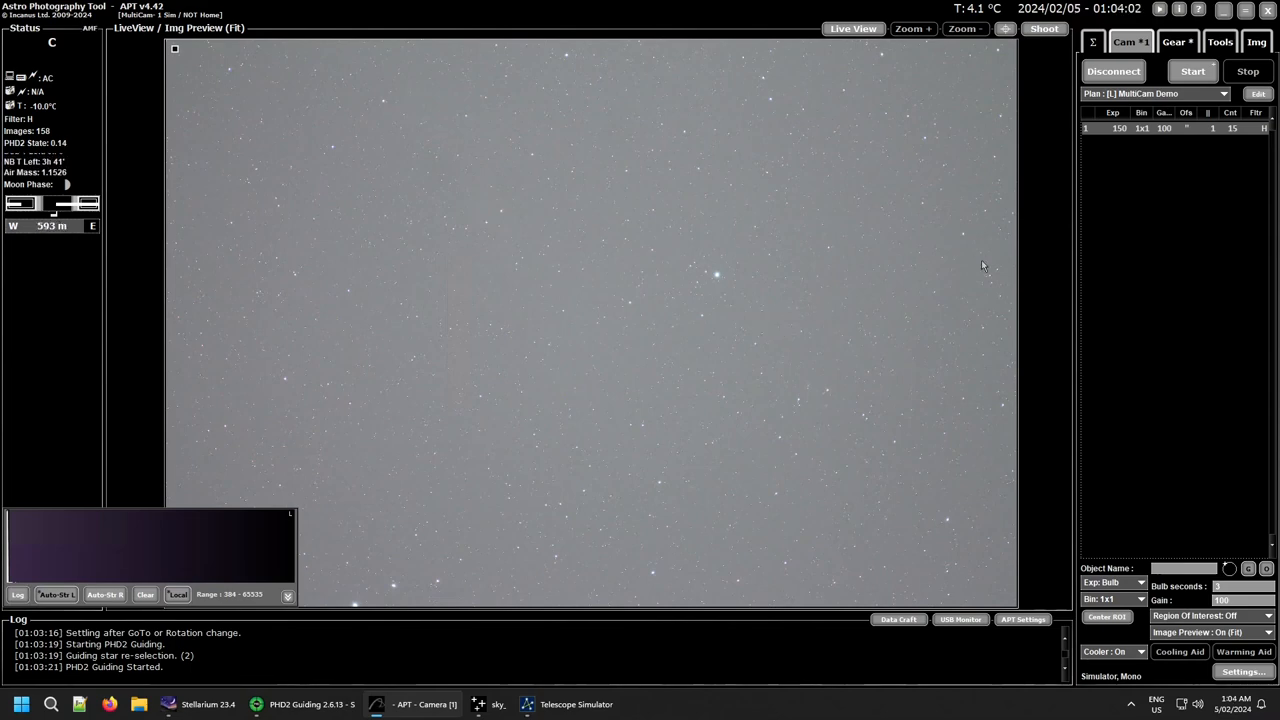
Open the Point Craft plate-solving window from the Gear tab.
{"action": "left_click", "coordinate": [1176, 41]}
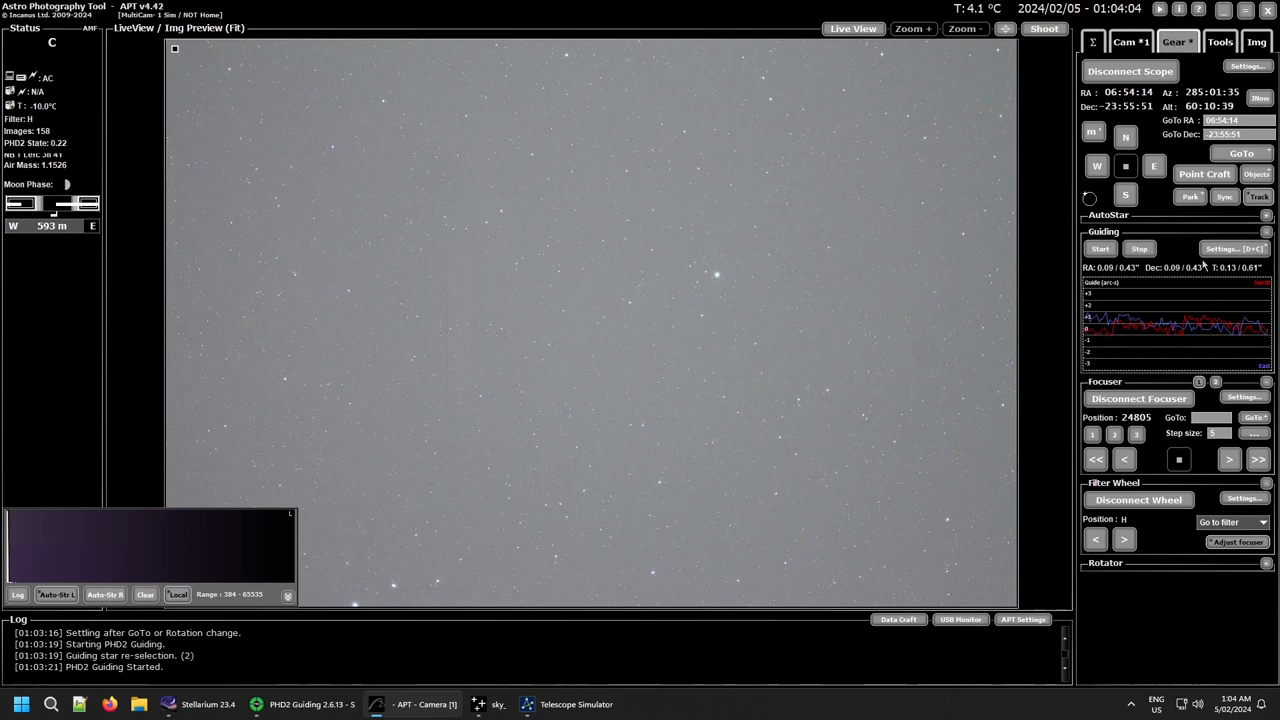
{"action": "left_click", "coordinate": [1205, 174]}
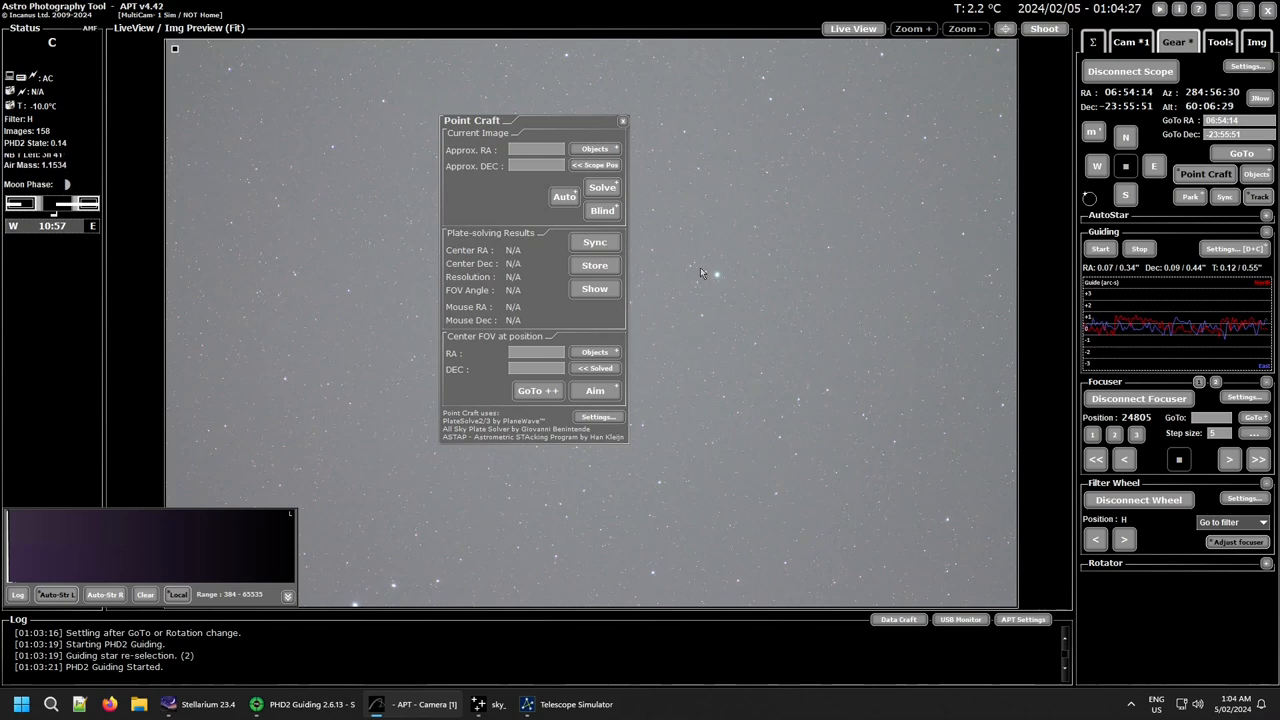
{"action": "mouse_move", "coordinate": [663, 177]}
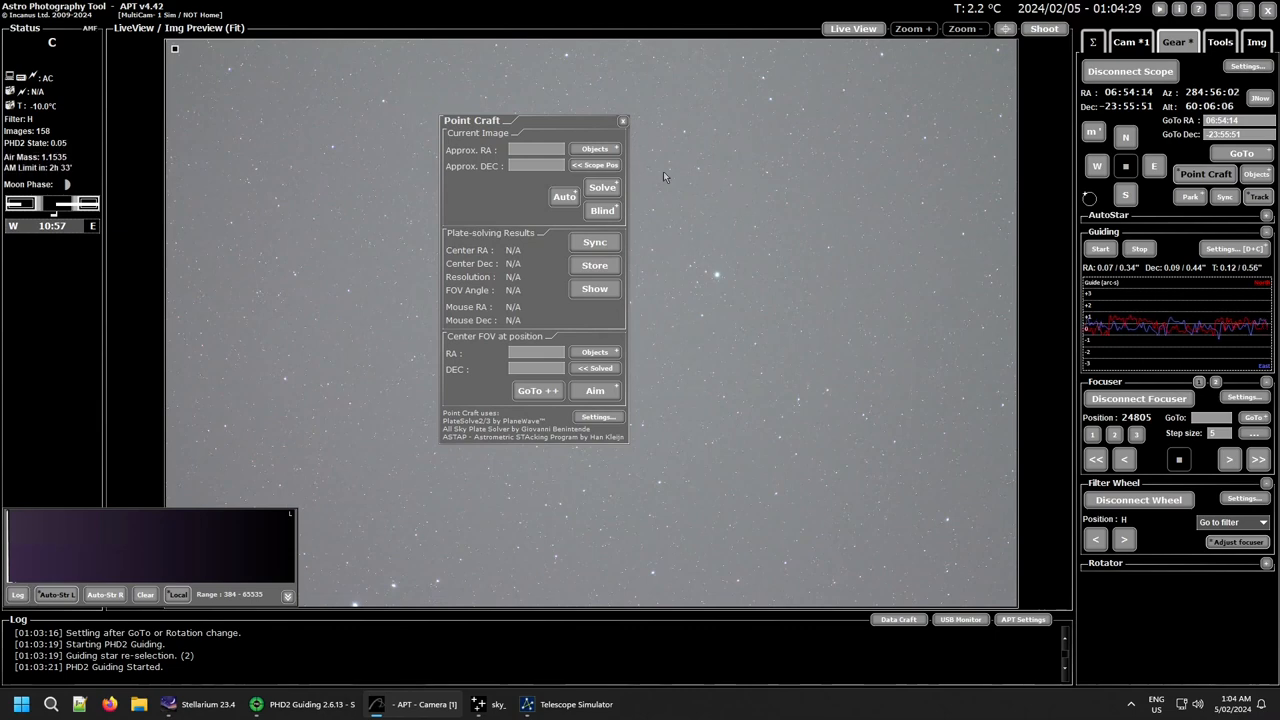
{"action": "mouse_move", "coordinate": [685, 135]}
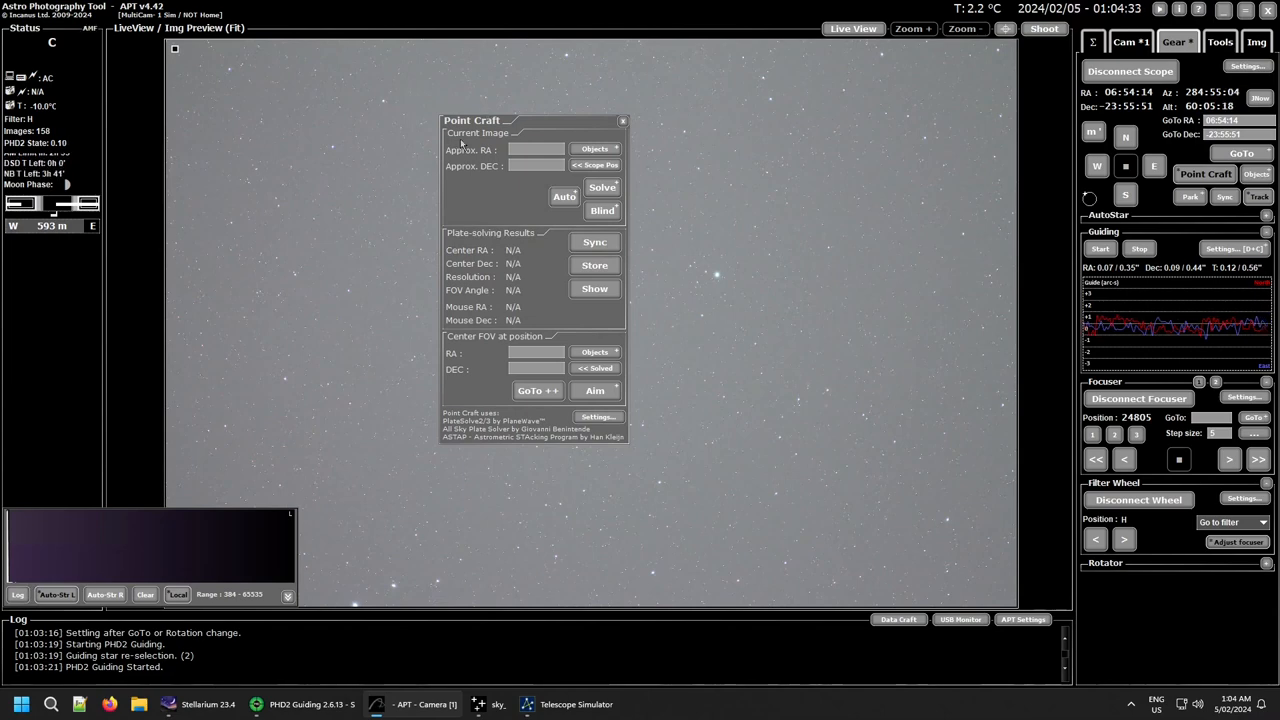
{"action": "mouse_move", "coordinate": [922, 96]}
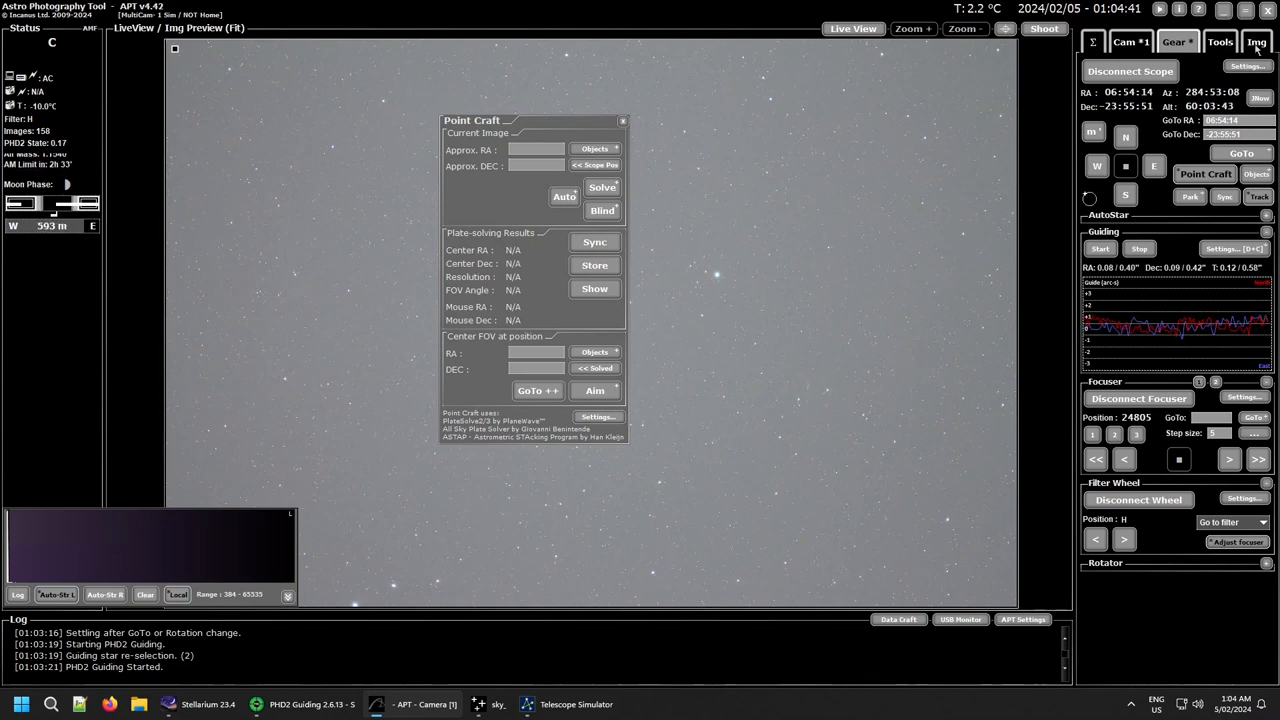
Show the image browser listing the session's captured light frames.
{"action": "left_click", "coordinate": [1256, 41]}
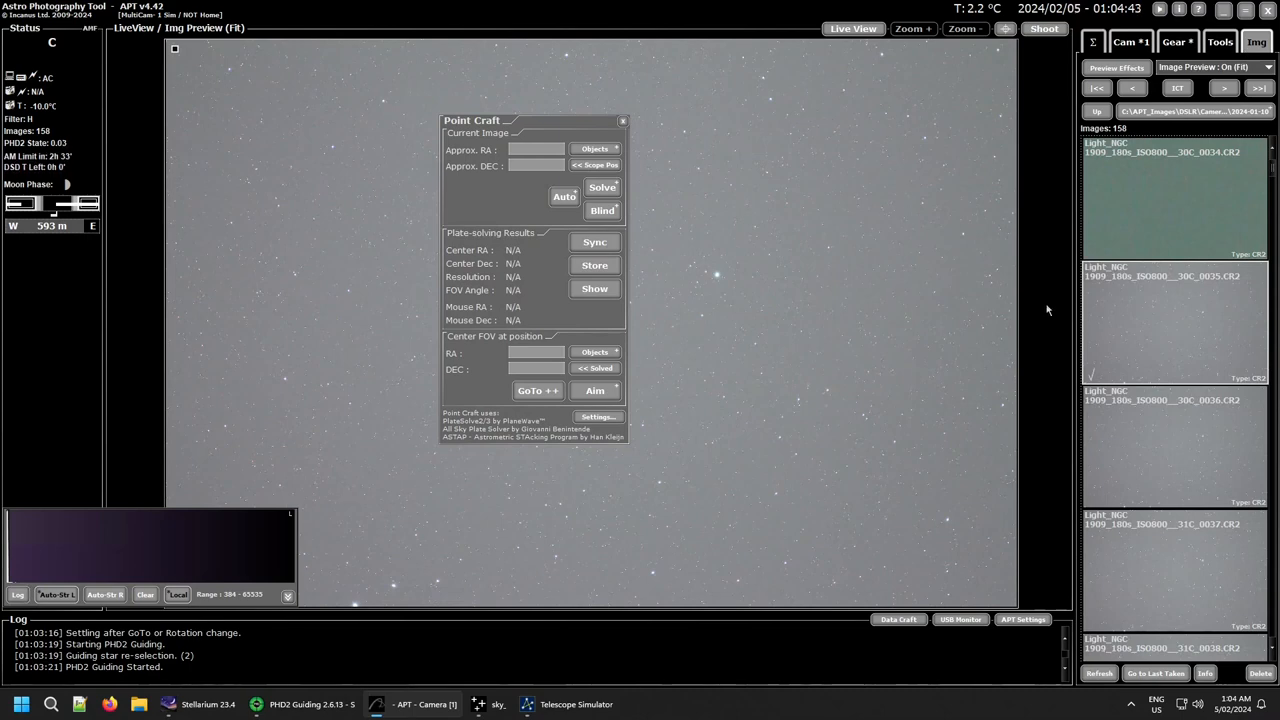
{"action": "mouse_move", "coordinate": [1204, 318]}
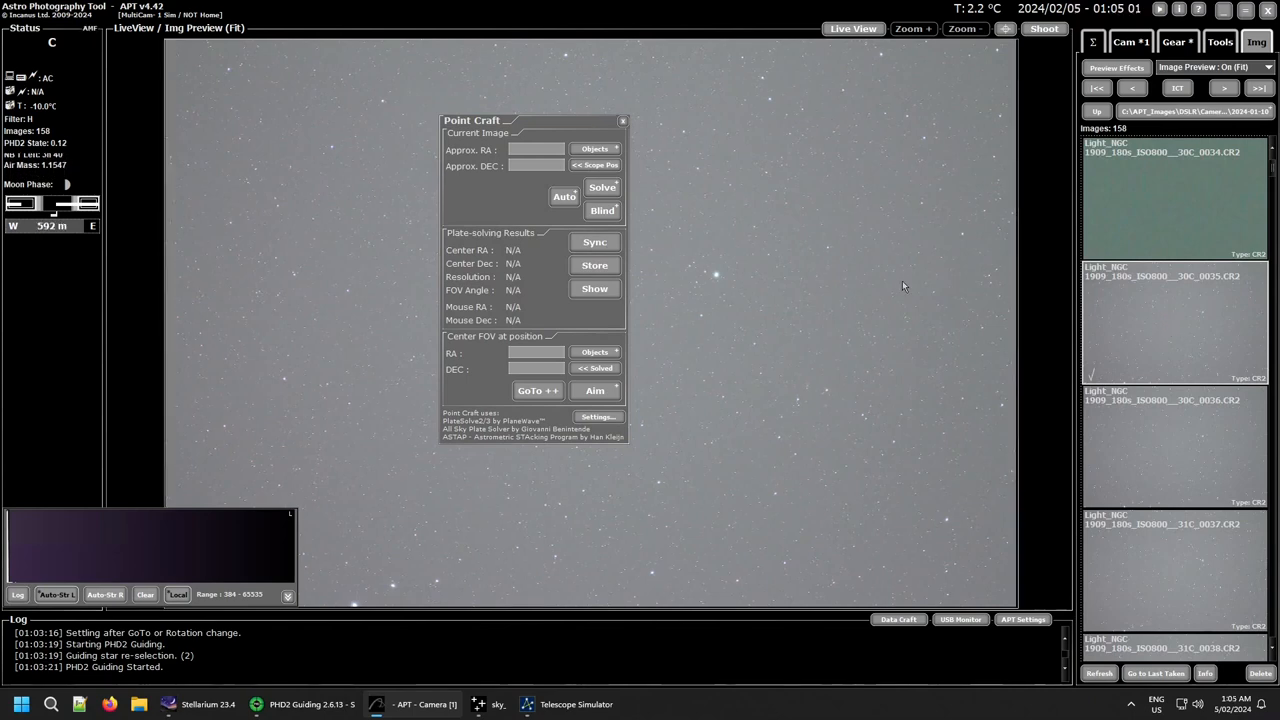
{"action": "mouse_move", "coordinate": [898, 272]}
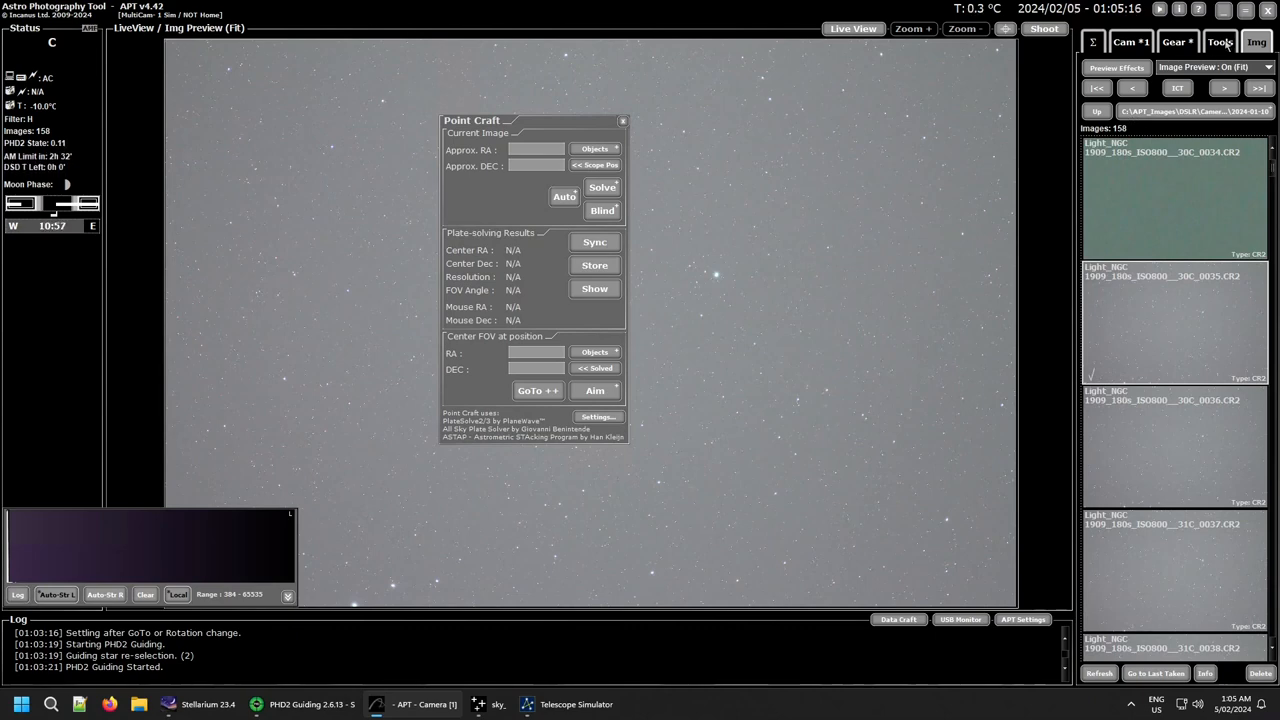
Set the Object Calculator camera to Canon 6D to log its sensor size and field of view.
{"action": "left_click", "coordinate": [1219, 41]}
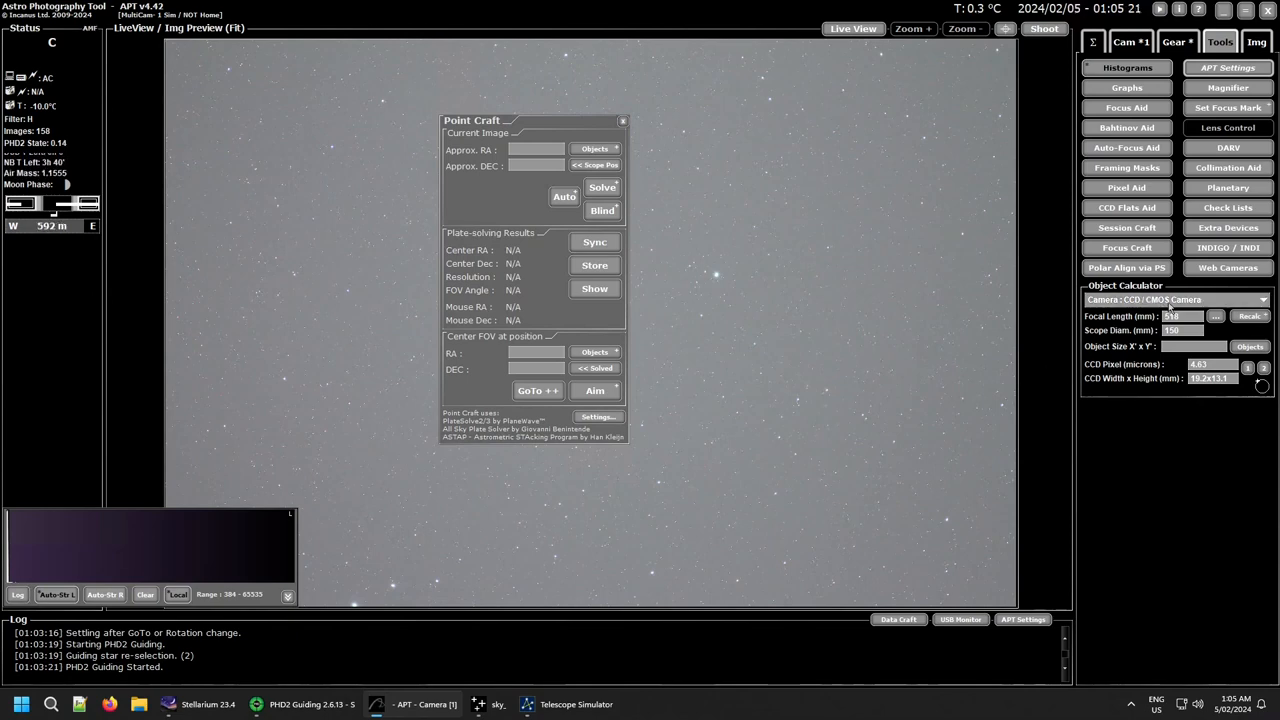
{"action": "left_click", "coordinate": [1263, 299]}
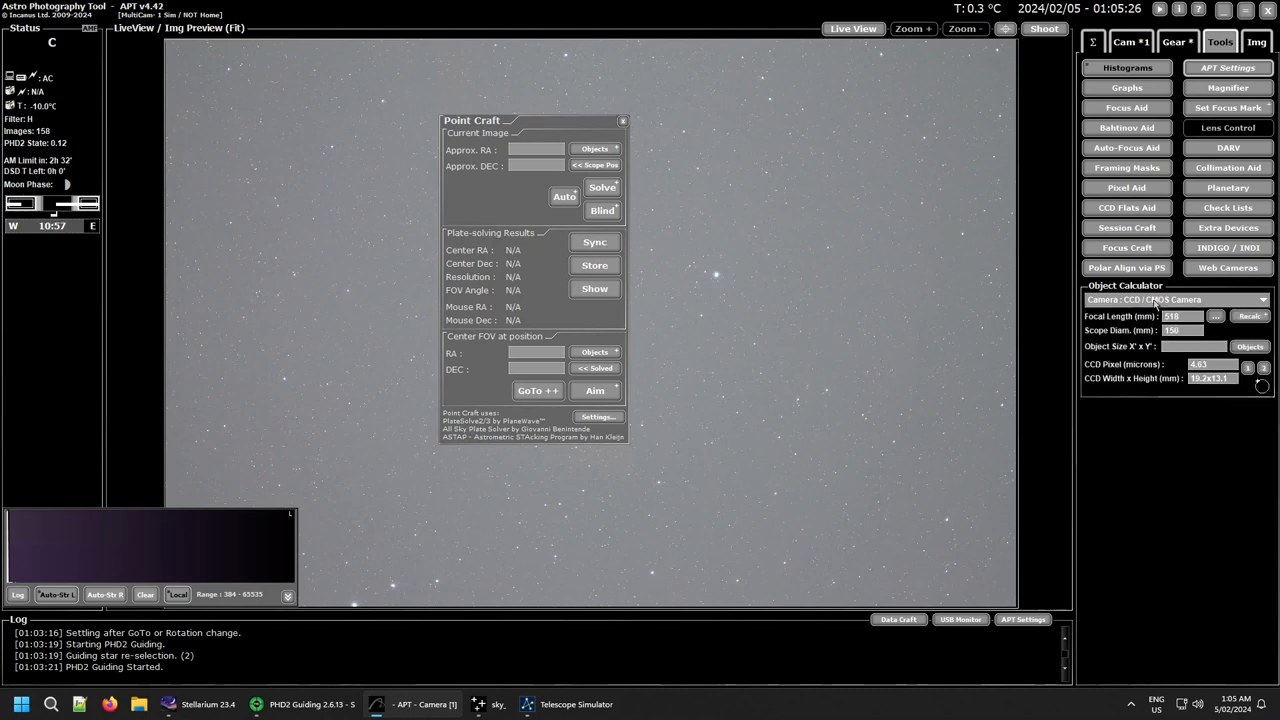
{"action": "left_click", "coordinate": [1262, 299]}
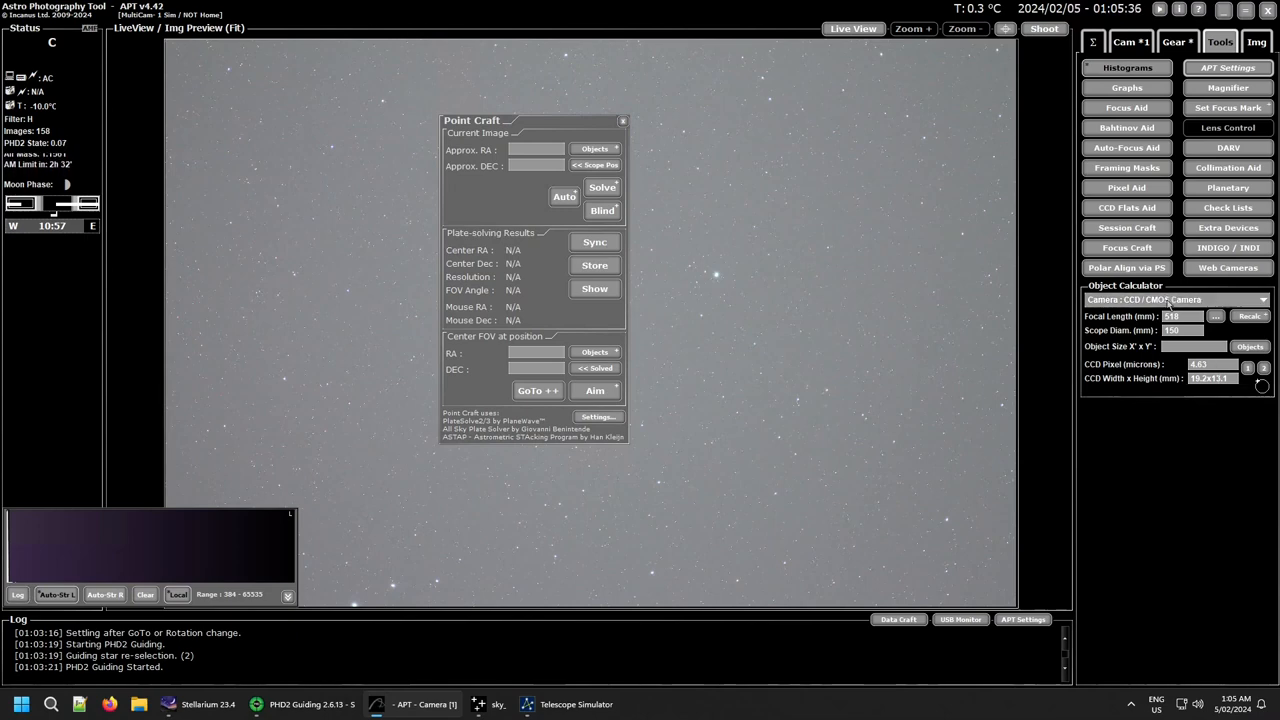
{"action": "left_click", "coordinate": [1262, 299]}
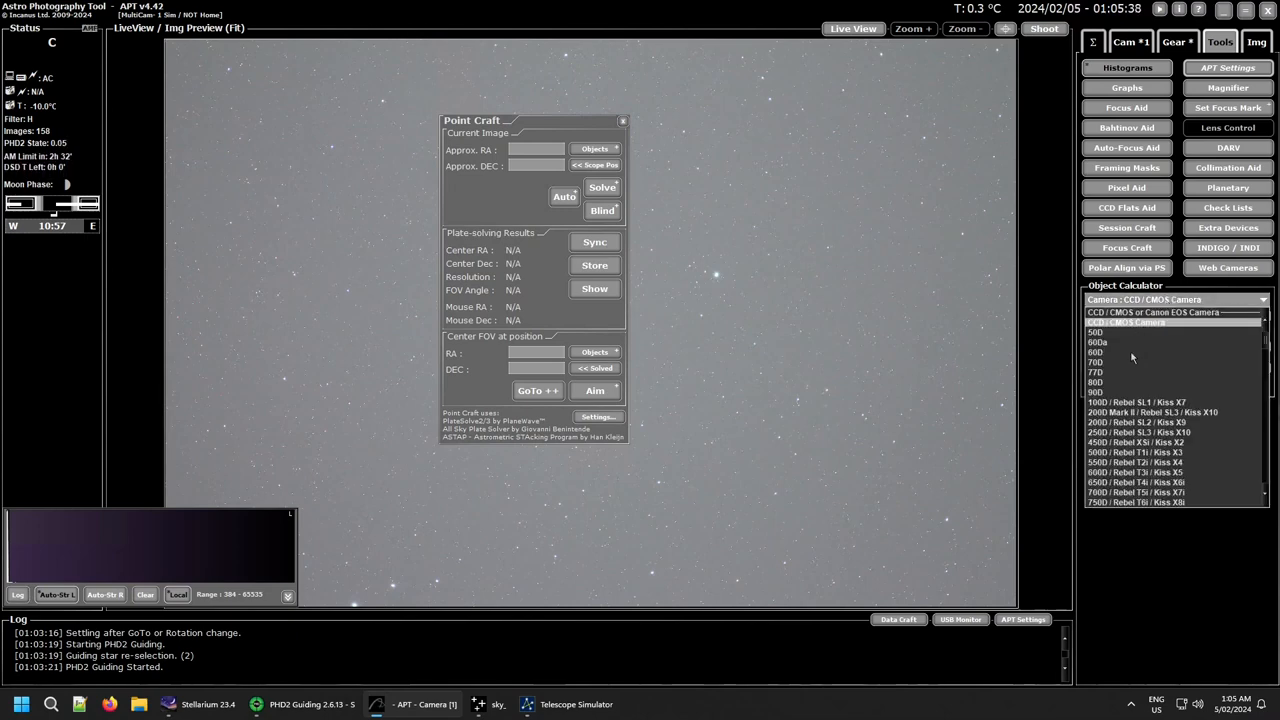
{"action": "scroll", "scroll_direction": "down", "scroll_amount": 3}
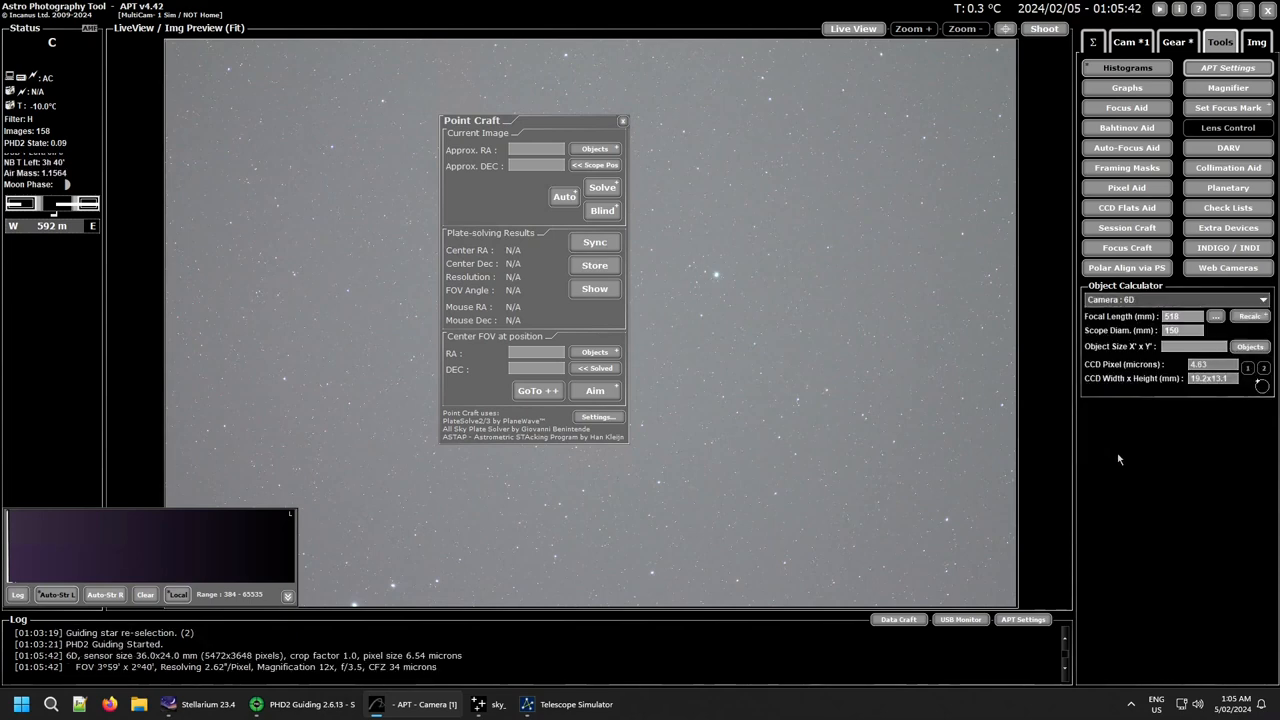
{"action": "mouse_move", "coordinate": [1120, 430]}
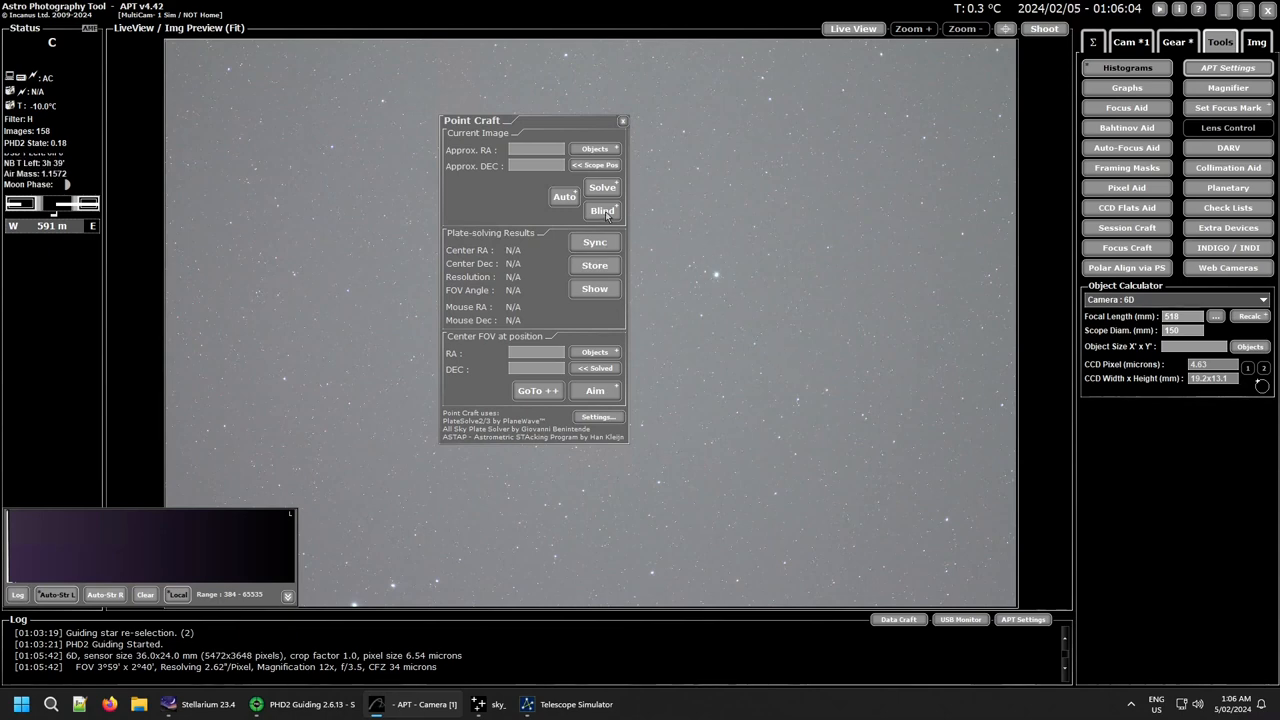
Blind plate-solve the current image in Point Craft.
{"action": "left_click", "coordinate": [601, 211]}
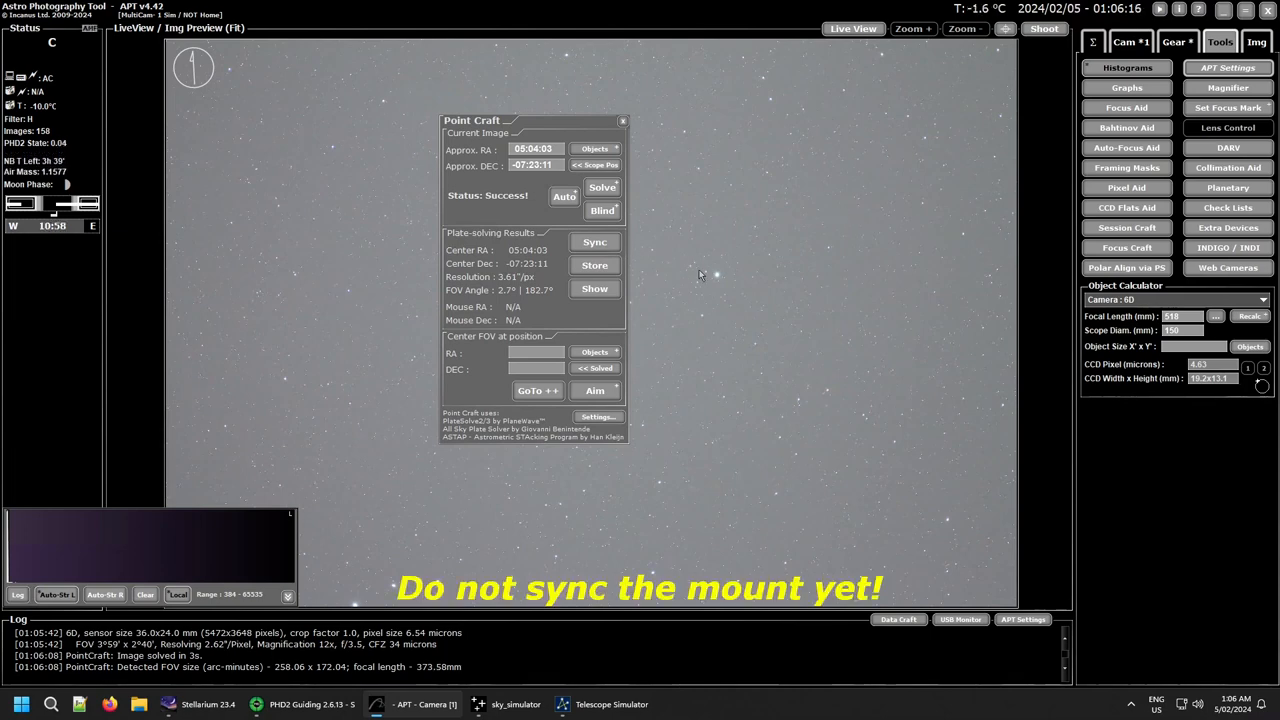
{"action": "mouse_move", "coordinate": [795, 305]}
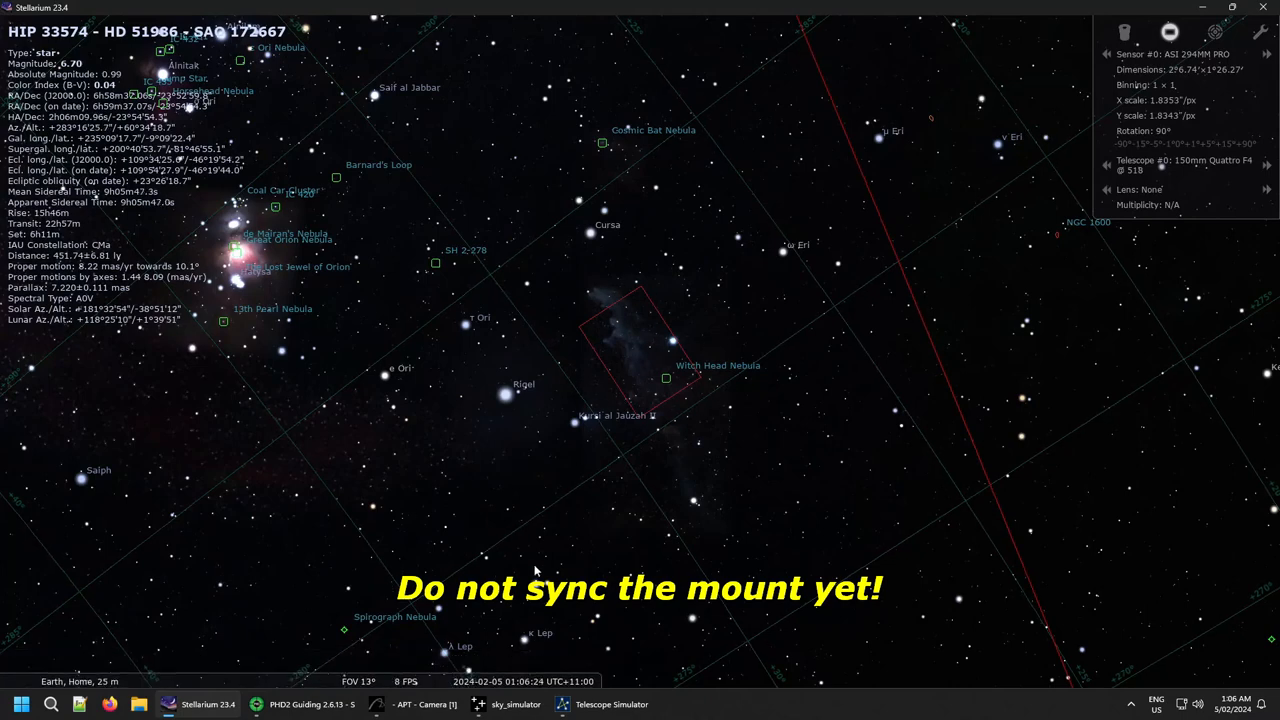
{"action": "mouse_move", "coordinate": [665, 652]}
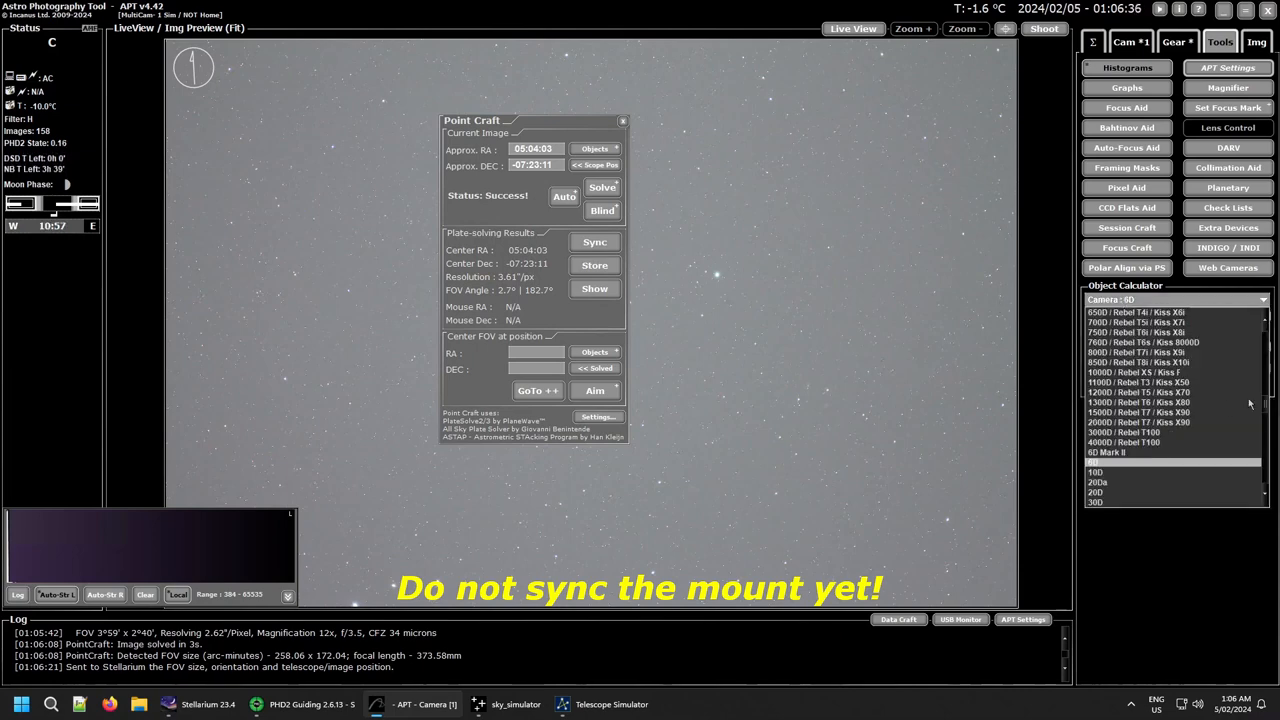
Switch the Object Calculator camera back to CCD / CMOS Camera (2°8' x 1°27' field).
{"action": "scroll", "scroll_direction": "down", "scroll_amount": 3}
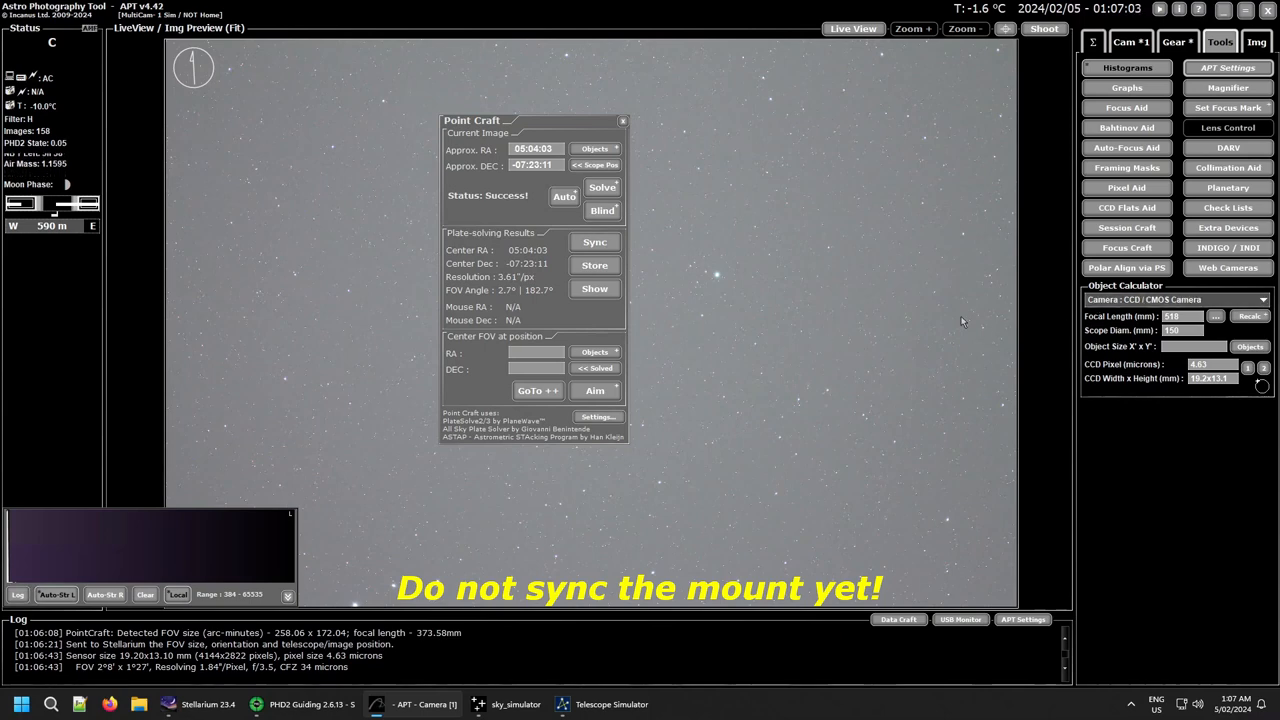
{"action": "mouse_move", "coordinate": [1065, 313]}
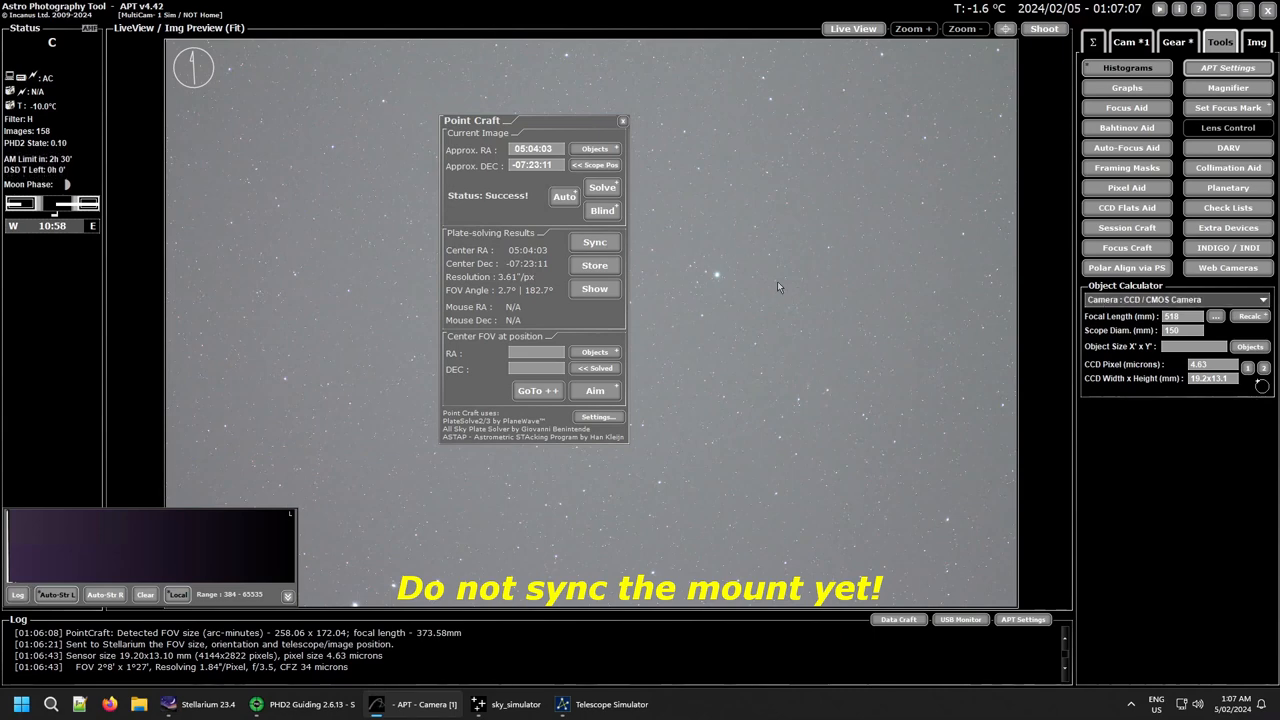
{"action": "mouse_move", "coordinate": [739, 292]}
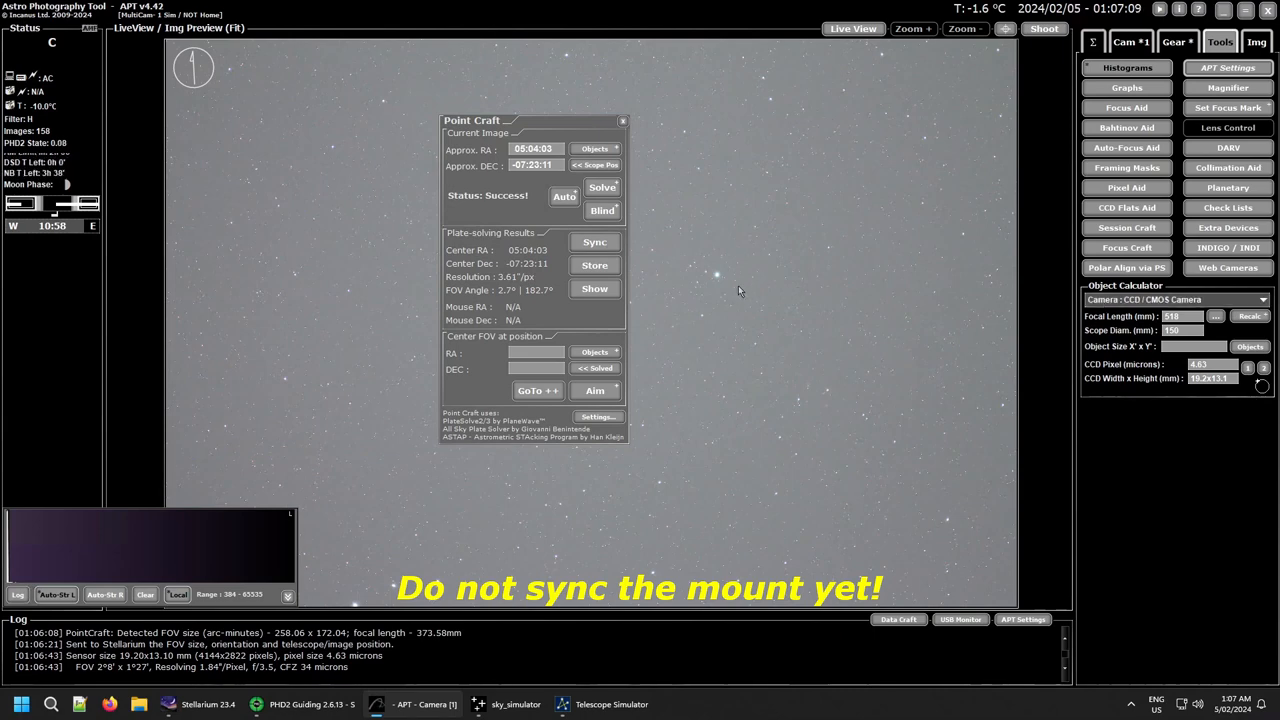
{"action": "mouse_move", "coordinate": [716, 367]}
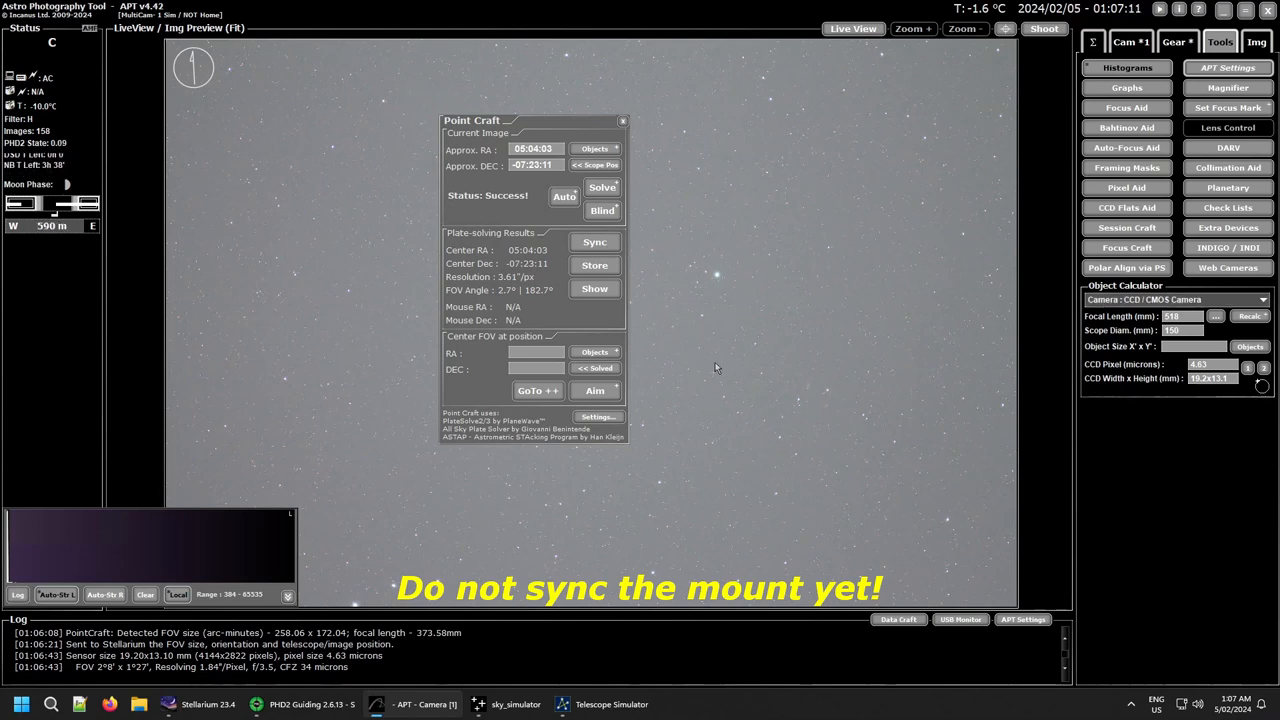
{"action": "mouse_move", "coordinate": [678, 184]}
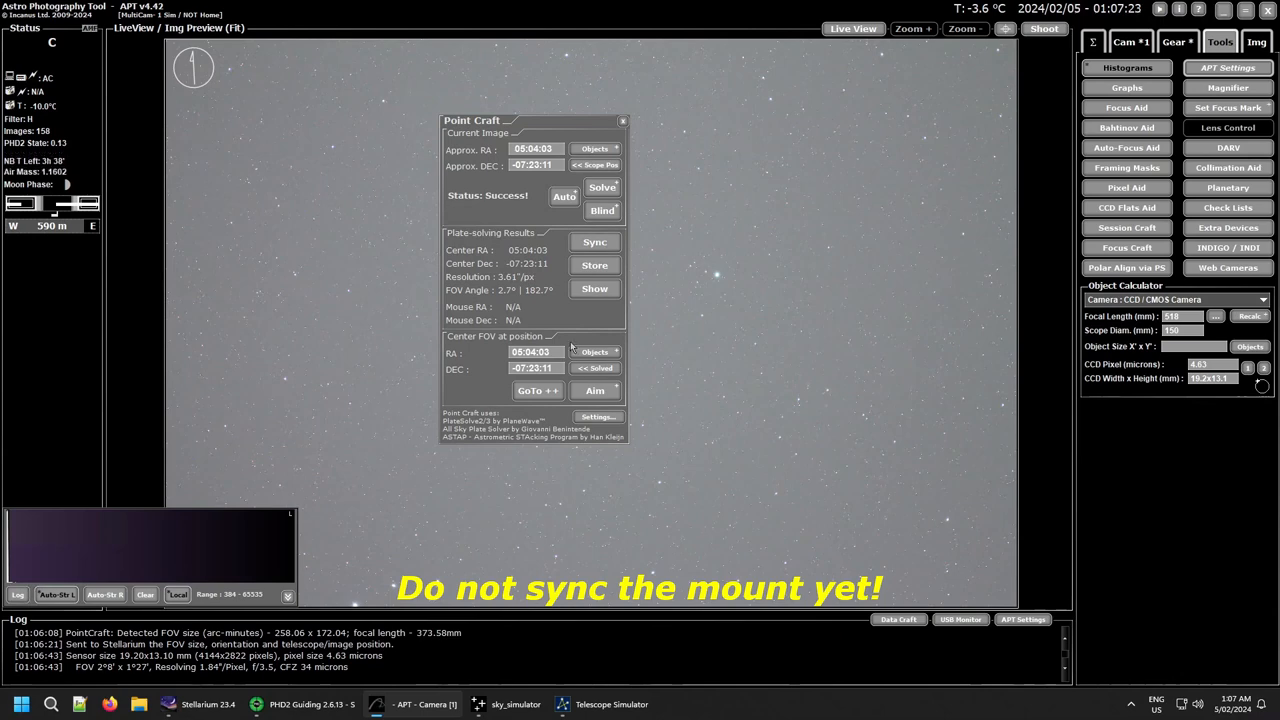
{"action": "mouse_move", "coordinate": [535, 410]}
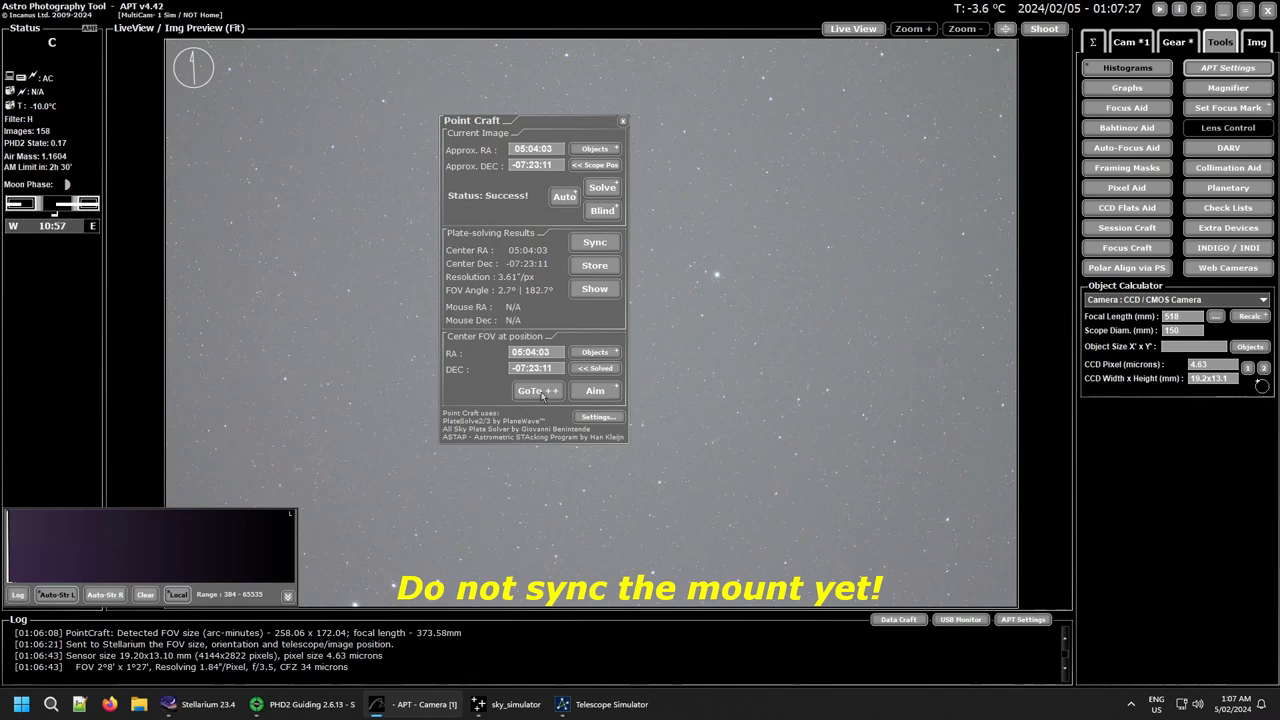
Start GoTo++ to the solved target 05:04:03 / -07:23:11.
{"action": "left_click", "coordinate": [594, 242]}
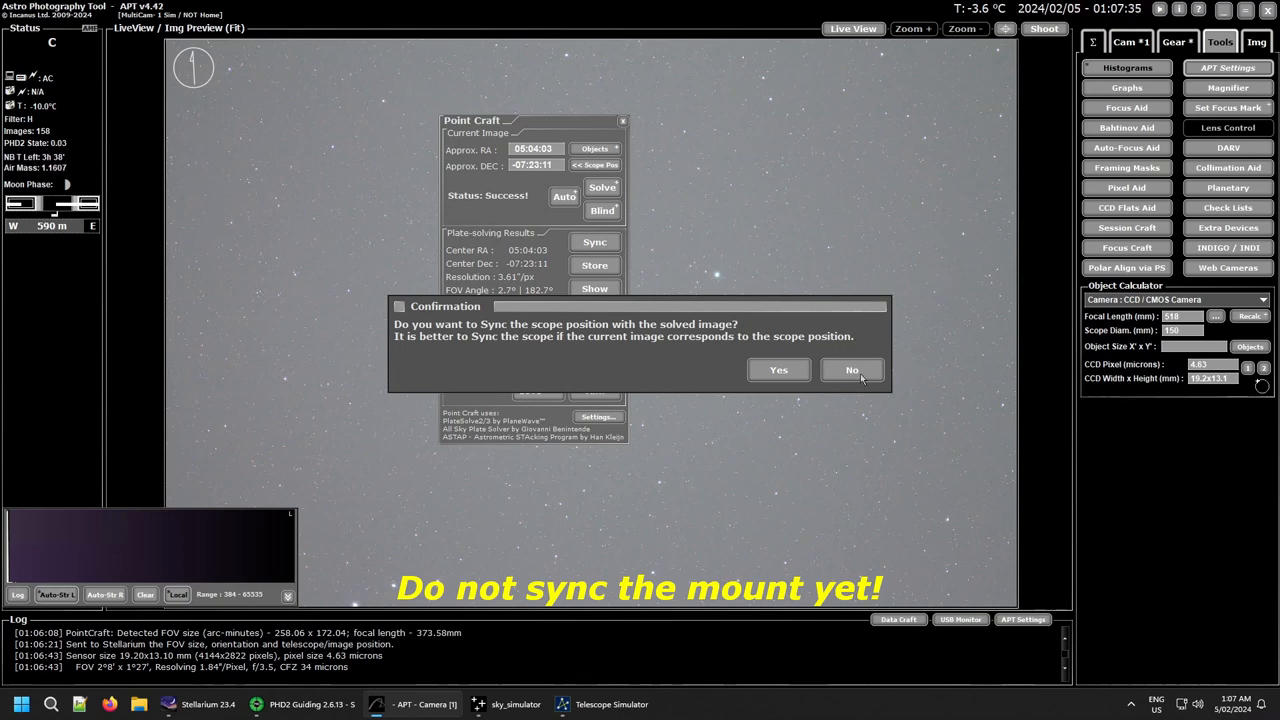
Decline the sync and let GoTo++ slew and re-solve at 05:04:03 / -07:23:12.
{"action": "left_click", "coordinate": [851, 369]}
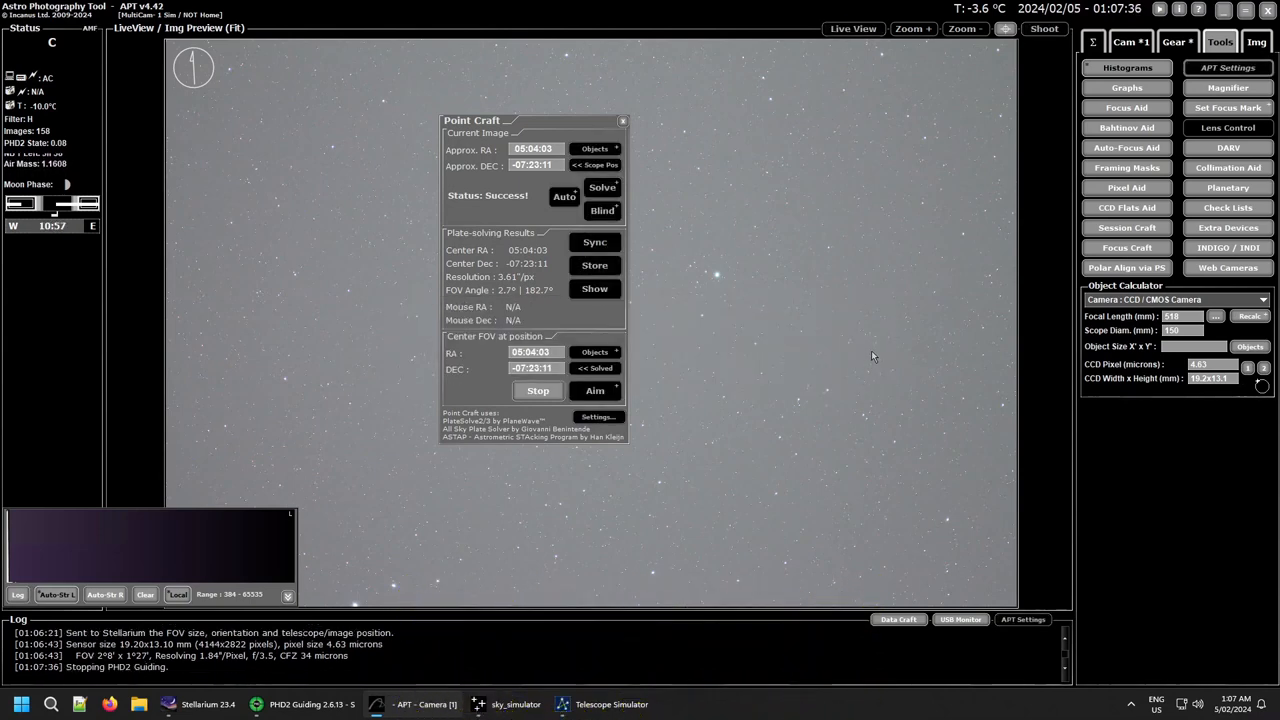
{"action": "left_click", "coordinate": [594, 390]}
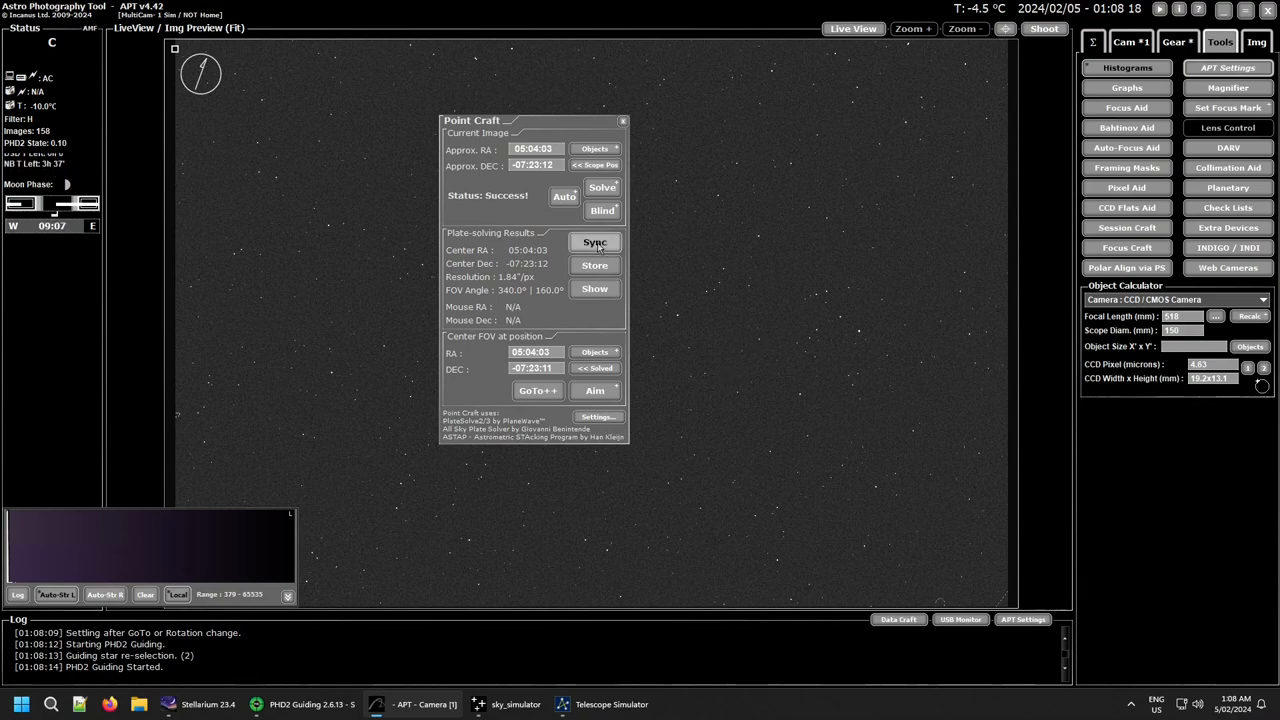
Sync the mount to the solved coordinates and show the saved-image folders.
{"action": "left_click", "coordinate": [594, 242]}
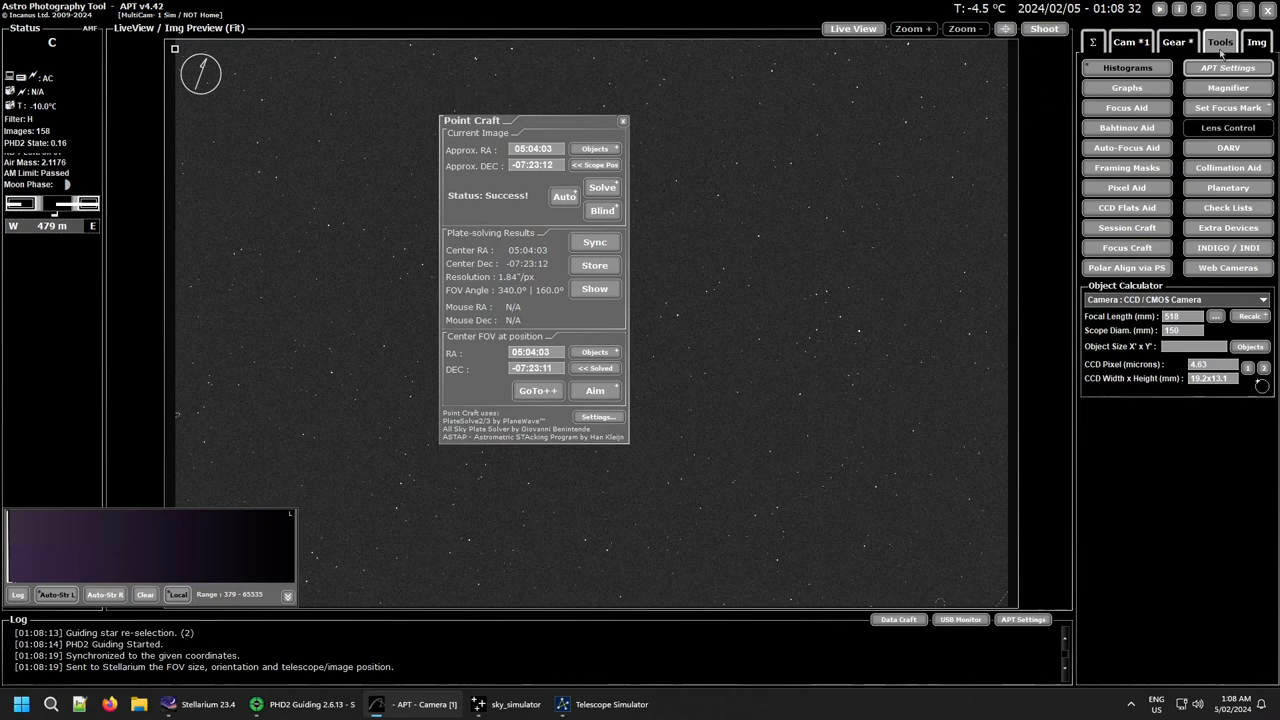
{"action": "left_click", "coordinate": [1256, 41]}
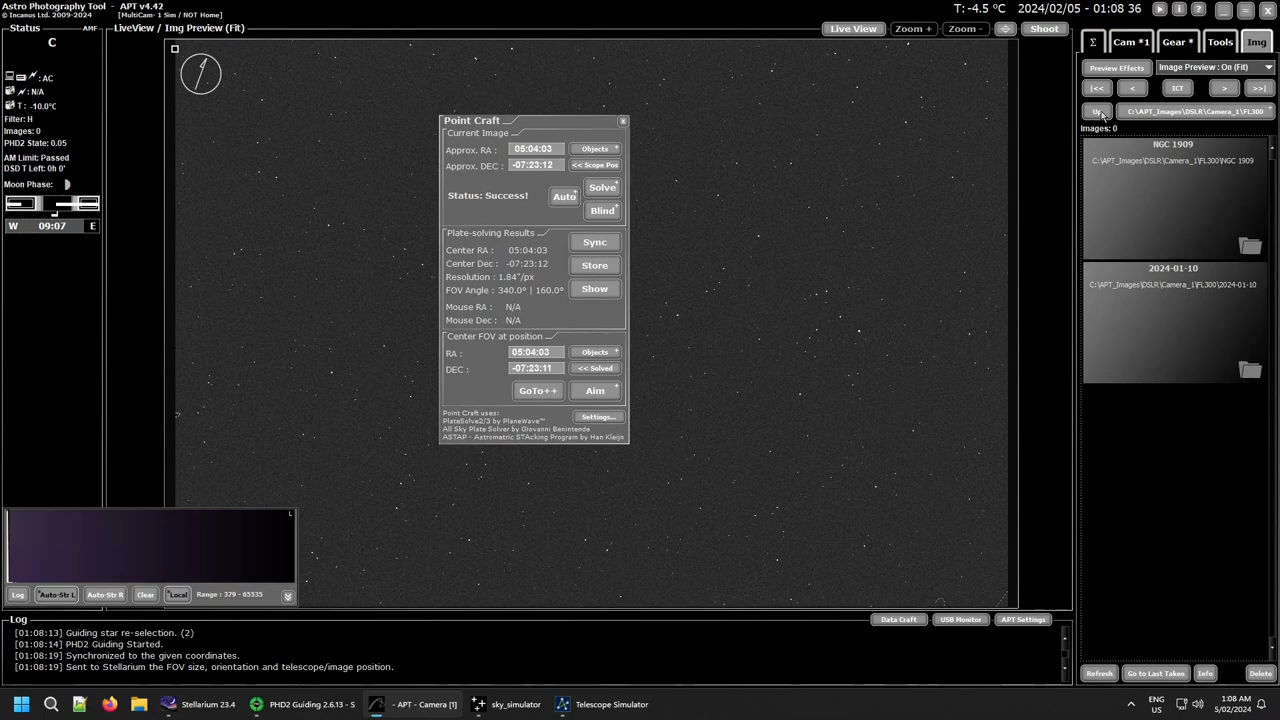
Load an earlier Light_Ha FITS frame from the CMOS 2024-01-29 folder into the preview.
{"action": "left_click", "coordinate": [1097, 111]}
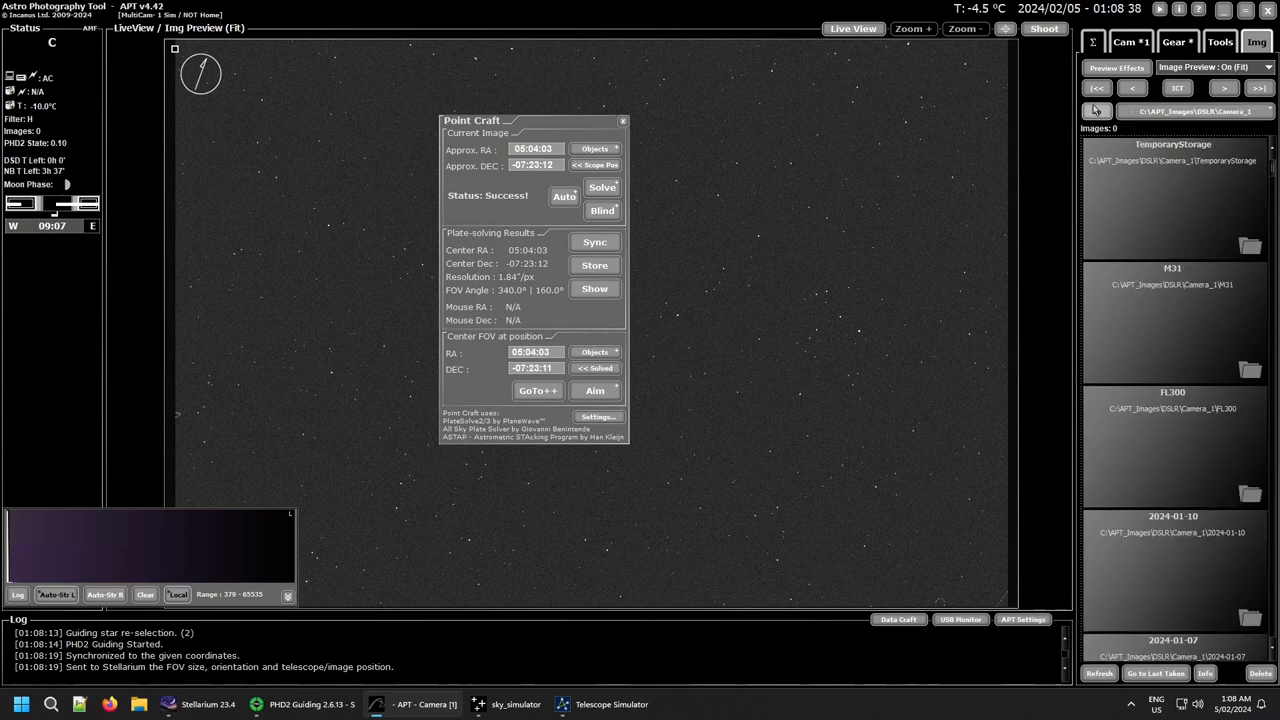
{"action": "left_click", "coordinate": [1096, 110]}
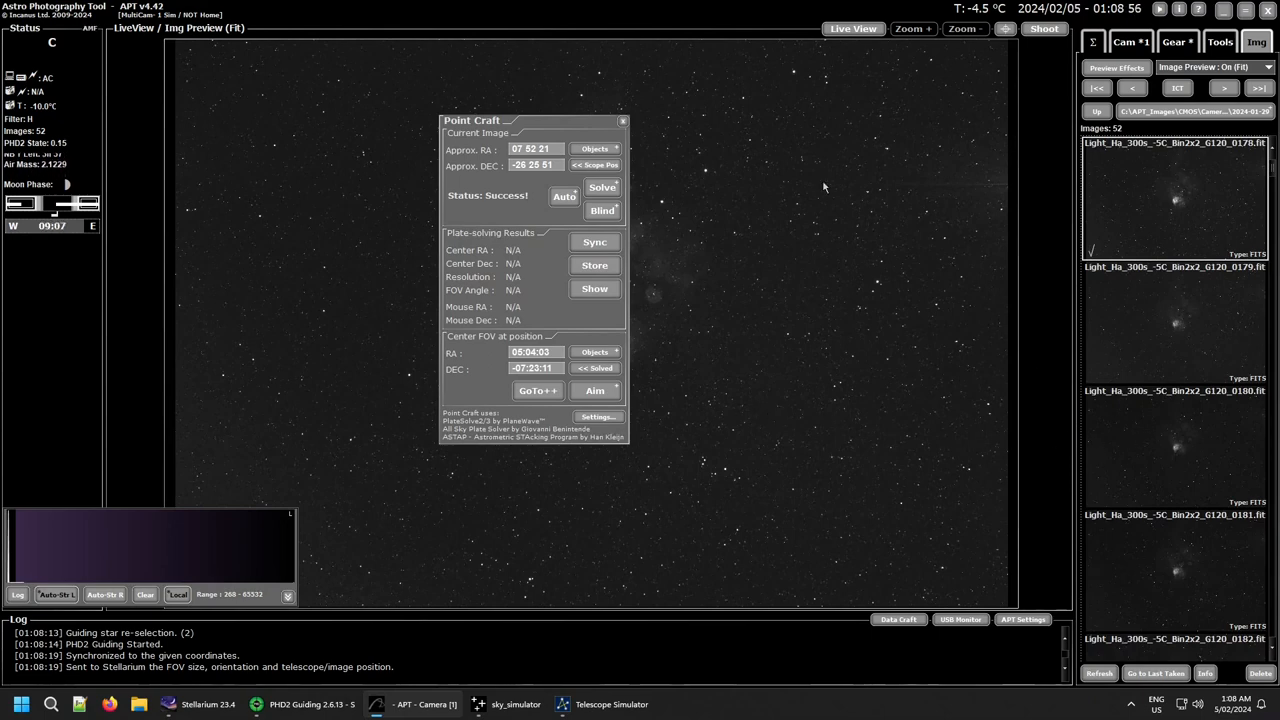
{"action": "left_click", "coordinate": [623, 120]}
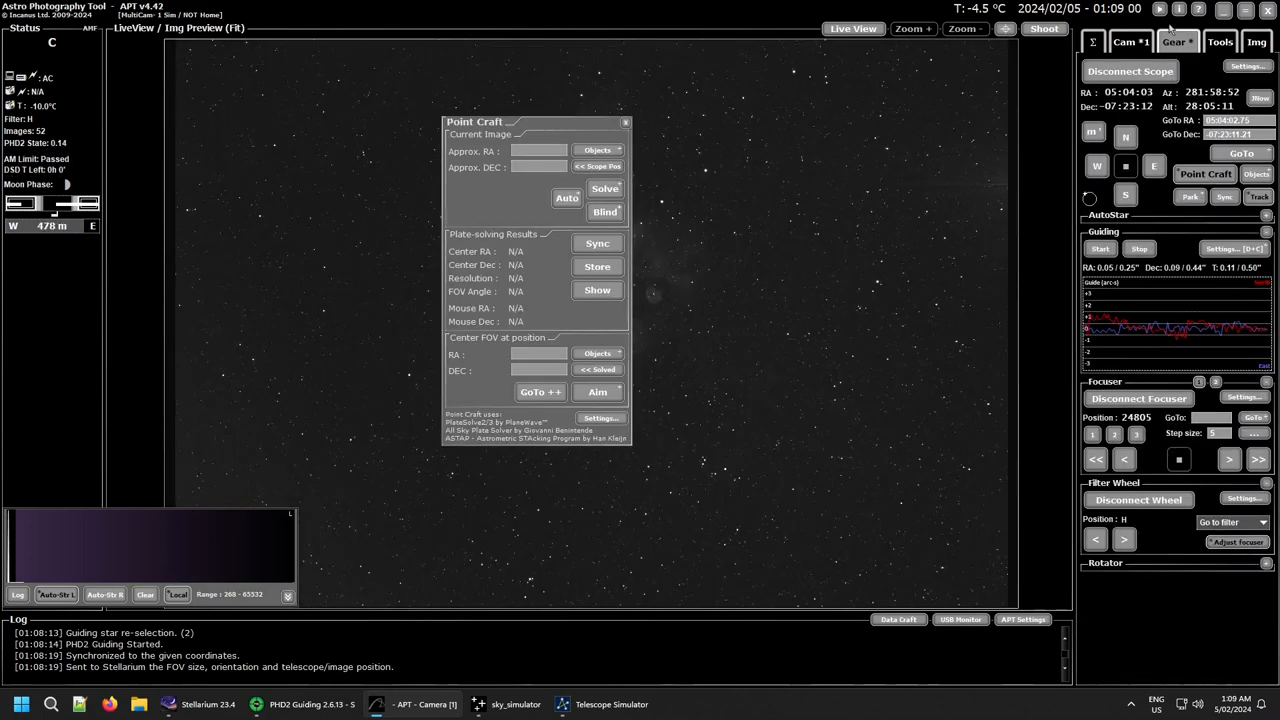
Solve the Light_Ha_..._0179 frame at 07:52:24 / -26:26:07 and slew the mount there.
{"action": "left_click", "coordinate": [1257, 41]}
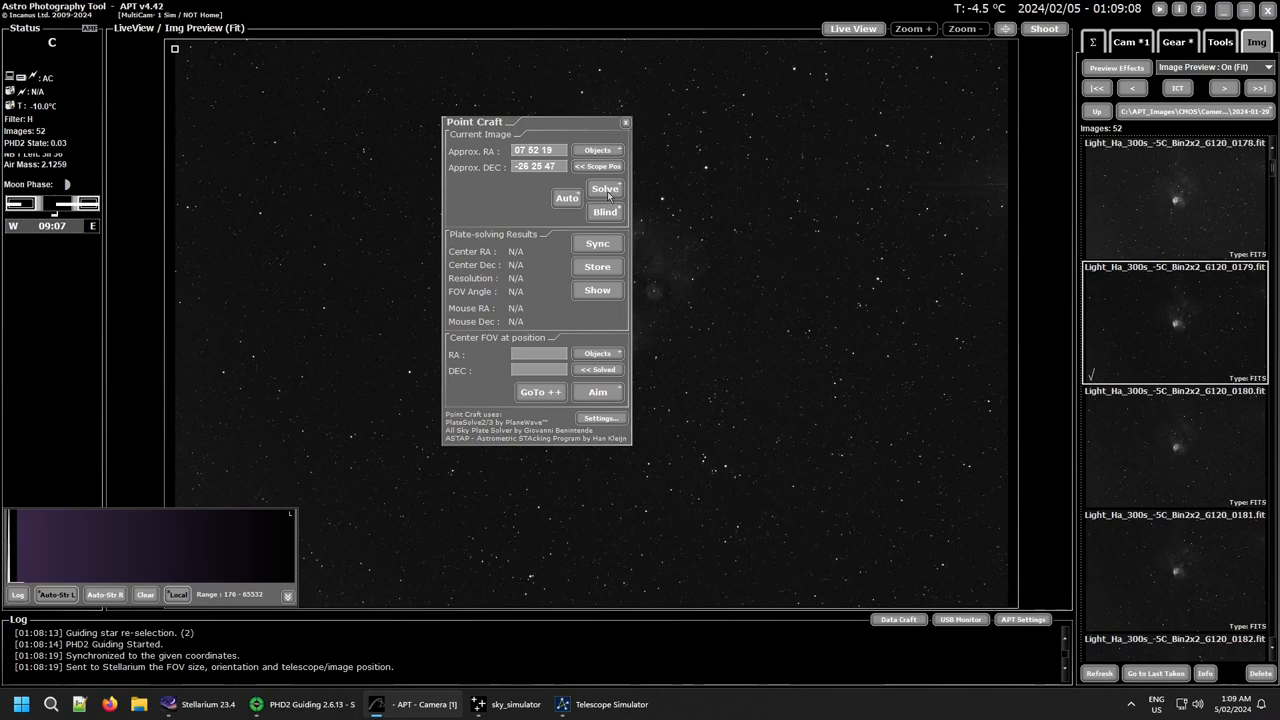
{"action": "left_click", "coordinate": [604, 189]}
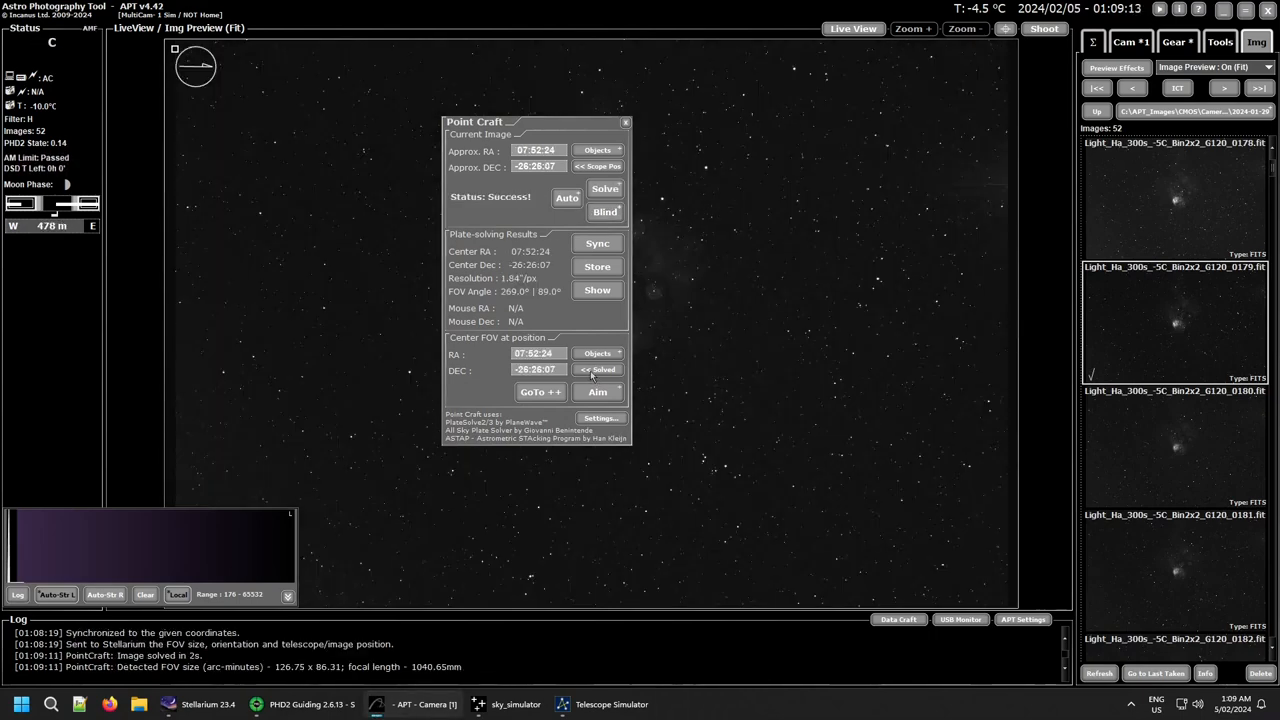
{"action": "left_click", "coordinate": [540, 392]}
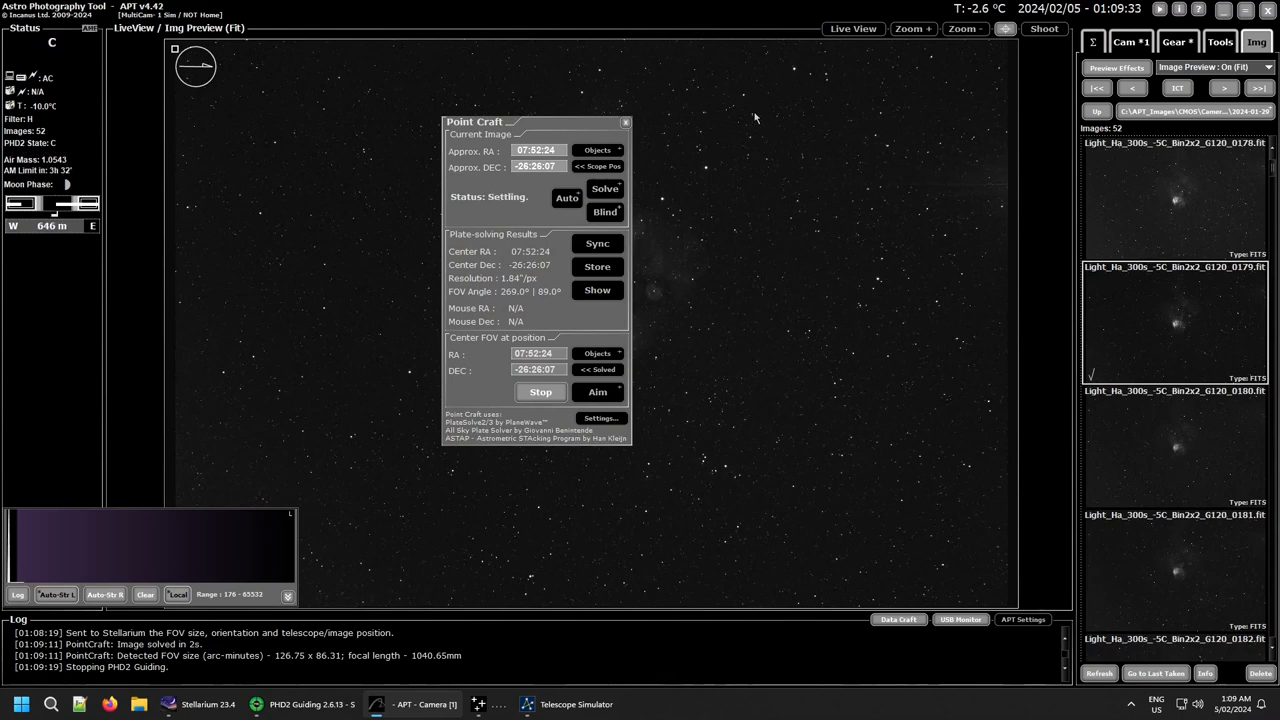
{"action": "mouse_move", "coordinate": [1135, 52]}
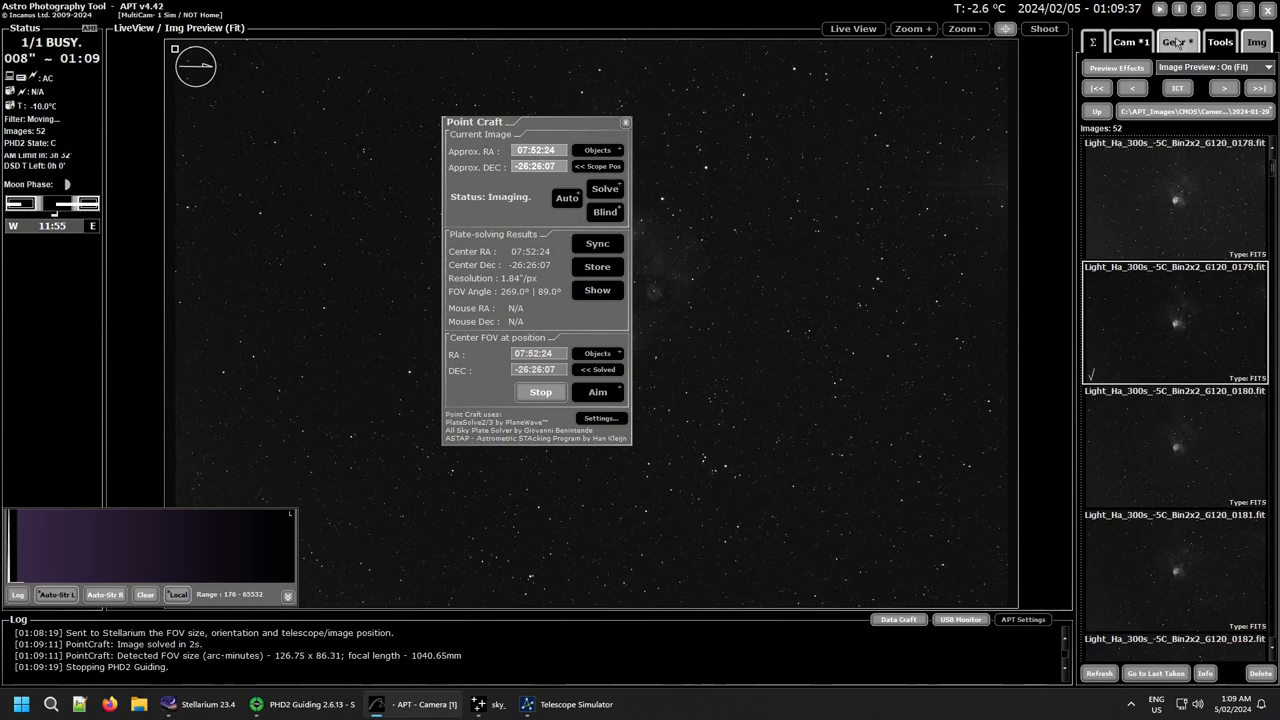
Show the Gear tab to watch GoTo++ bring the mount to 07:52:24 / -26:26:07.
{"action": "left_click", "coordinate": [1175, 41]}
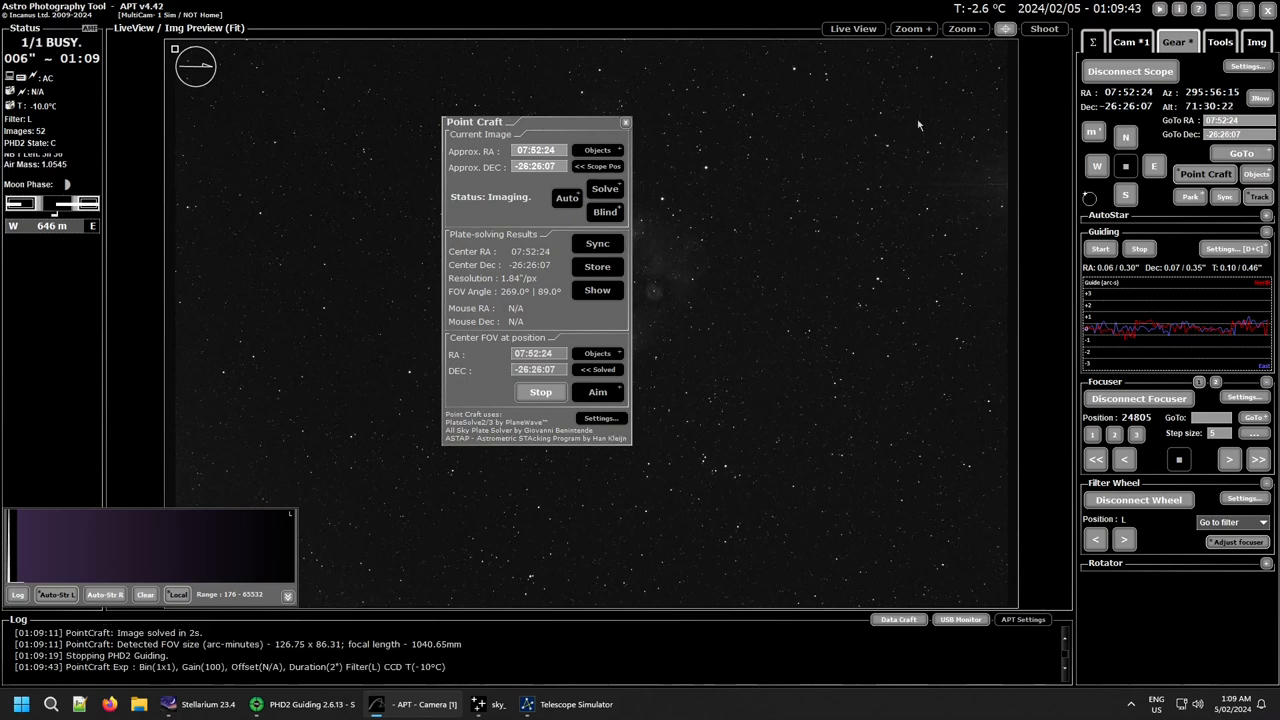
{"action": "mouse_move", "coordinate": [868, 123]}
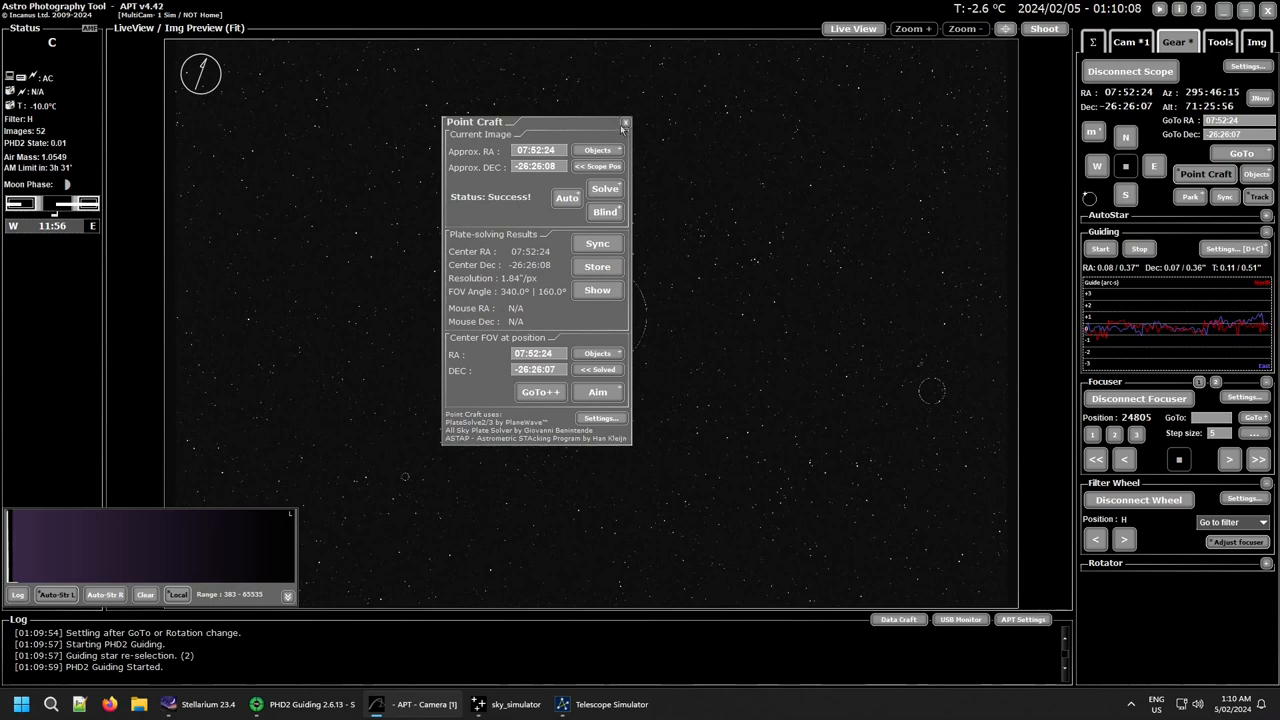
Close Point Craft after the verification solve confirms 07:52:24 / -26:26:08.
{"action": "left_click", "coordinate": [625, 122]}
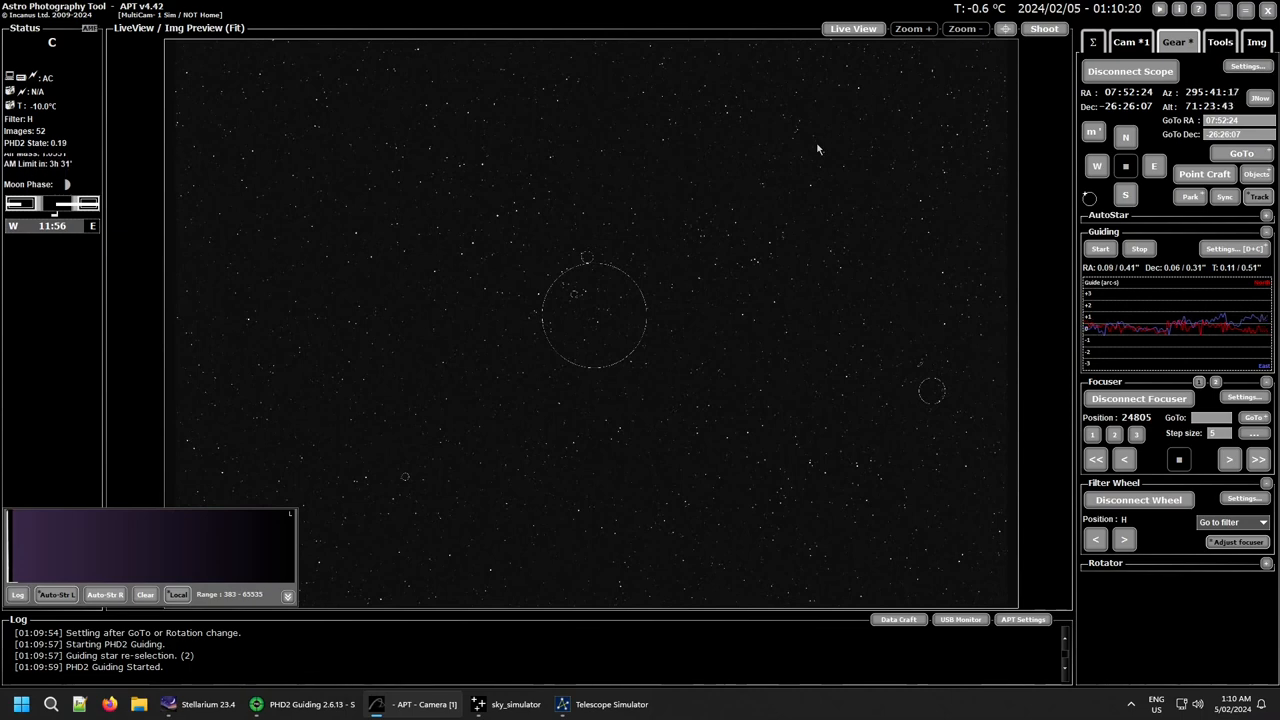
{"action": "mouse_move", "coordinate": [790, 114]}
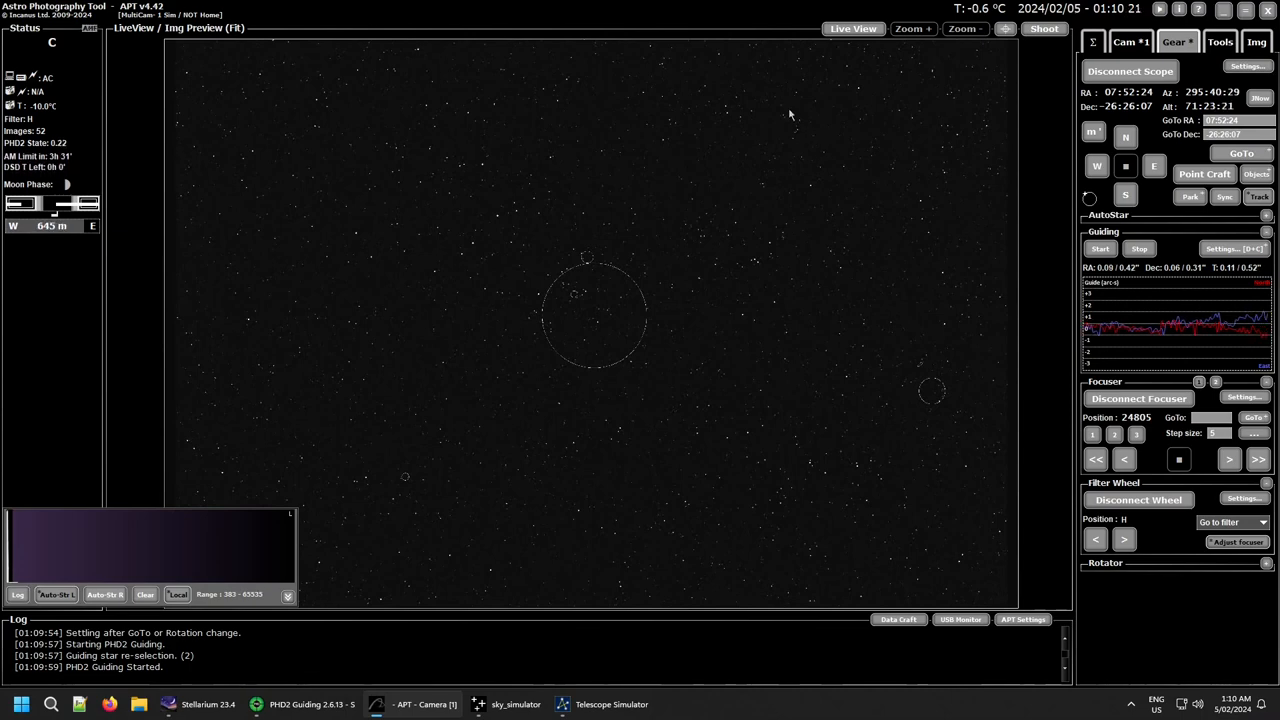